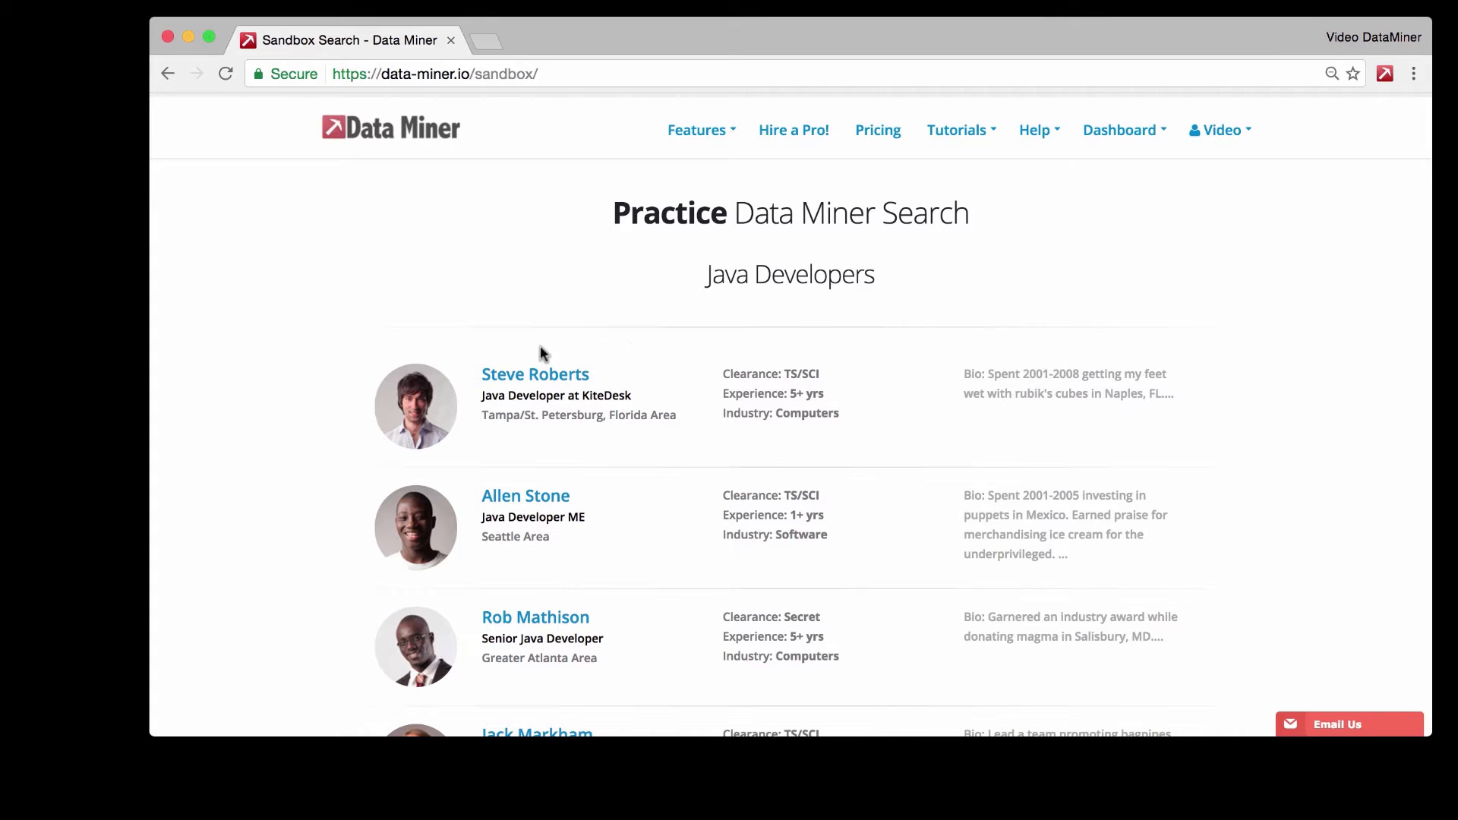
# Step: Run the '$ Sandbox – Search' recipe to scrape five developer rows into a table
pyautogui.scroll(-3)
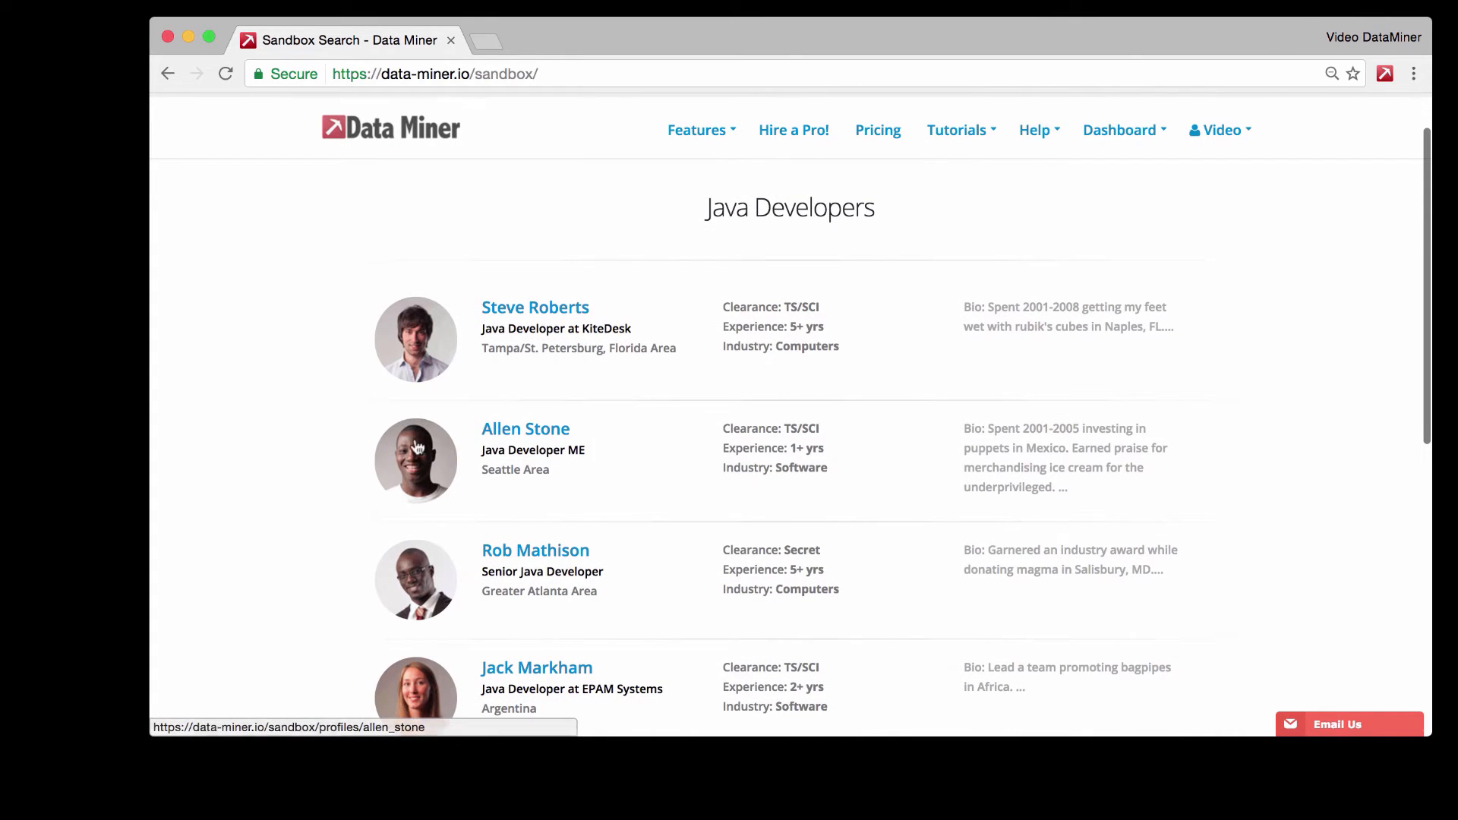
pyautogui.moveTo(617, 442)
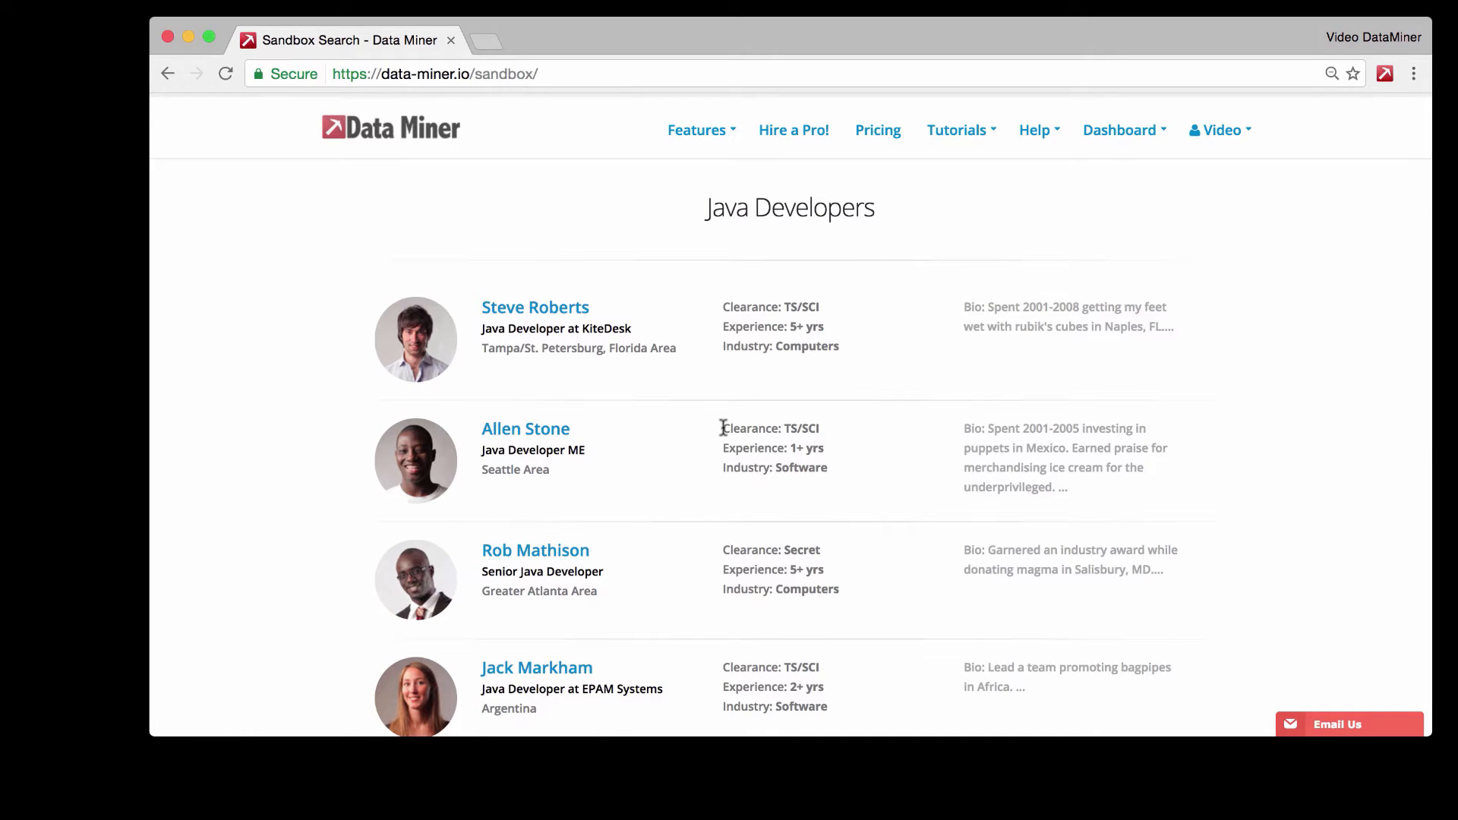
pyautogui.moveTo(416, 339)
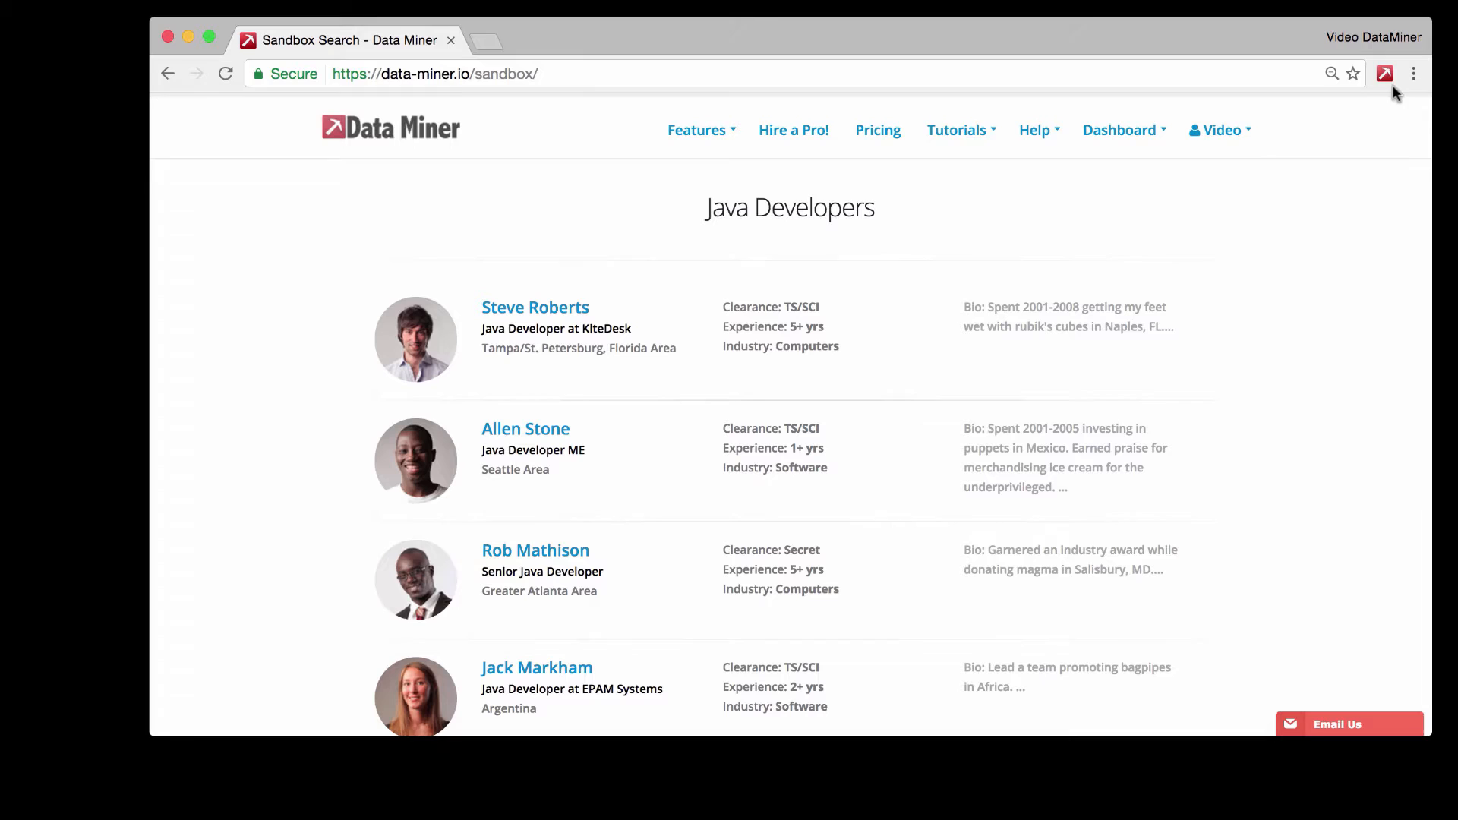
pyautogui.click(1384, 74)
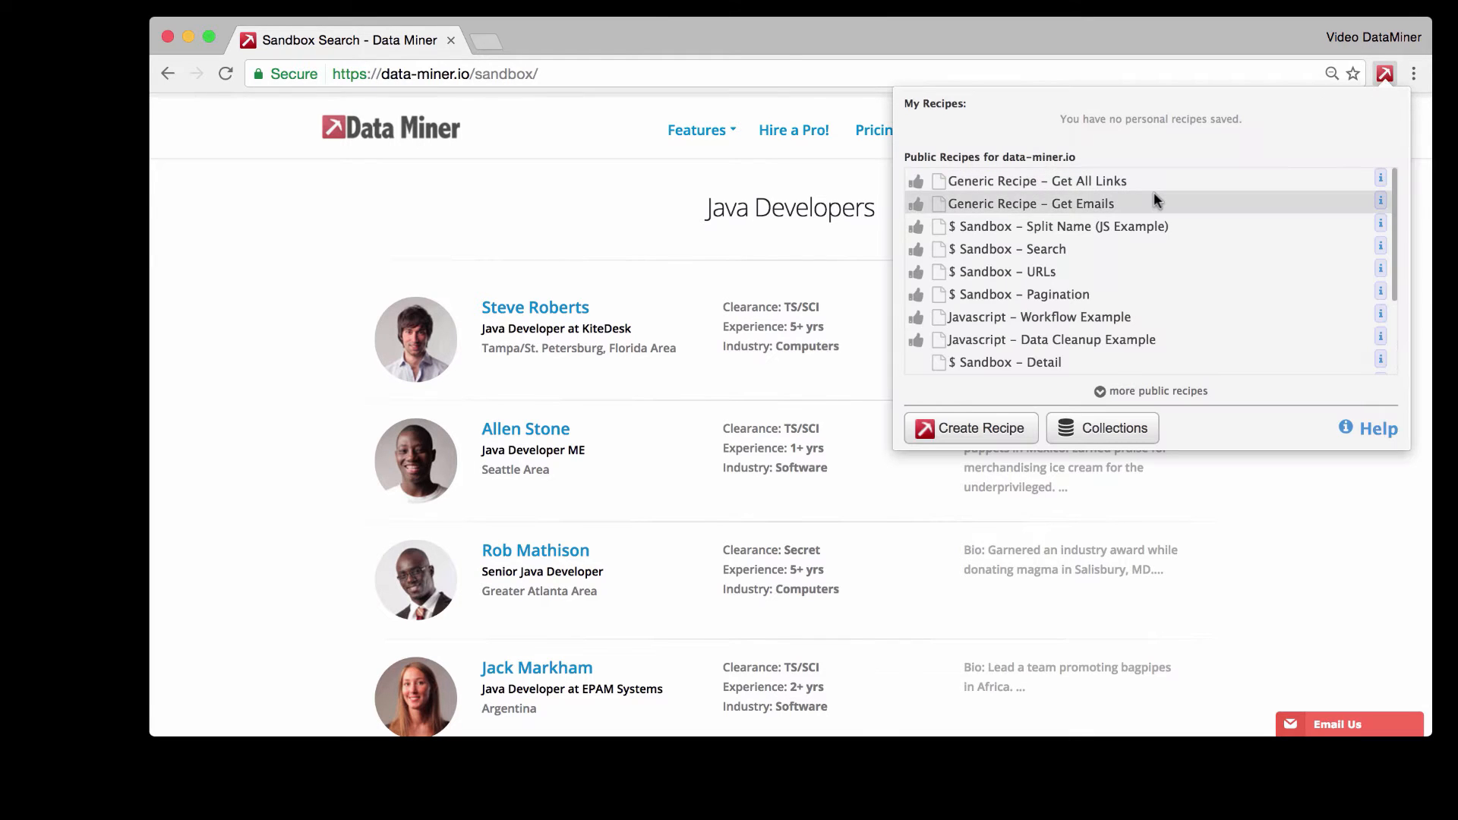
pyautogui.moveTo(1004, 248)
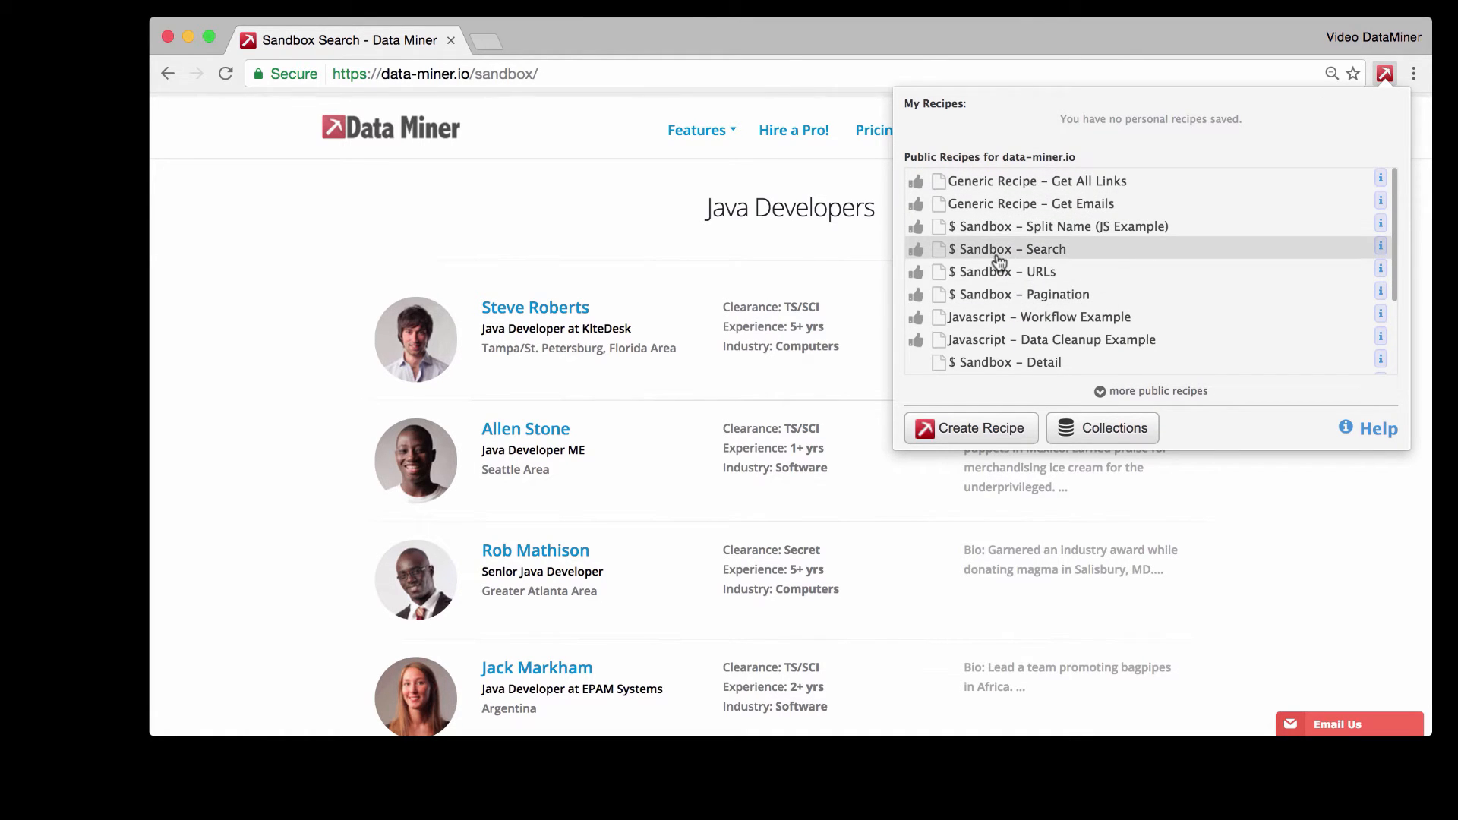
pyautogui.click(1007, 249)
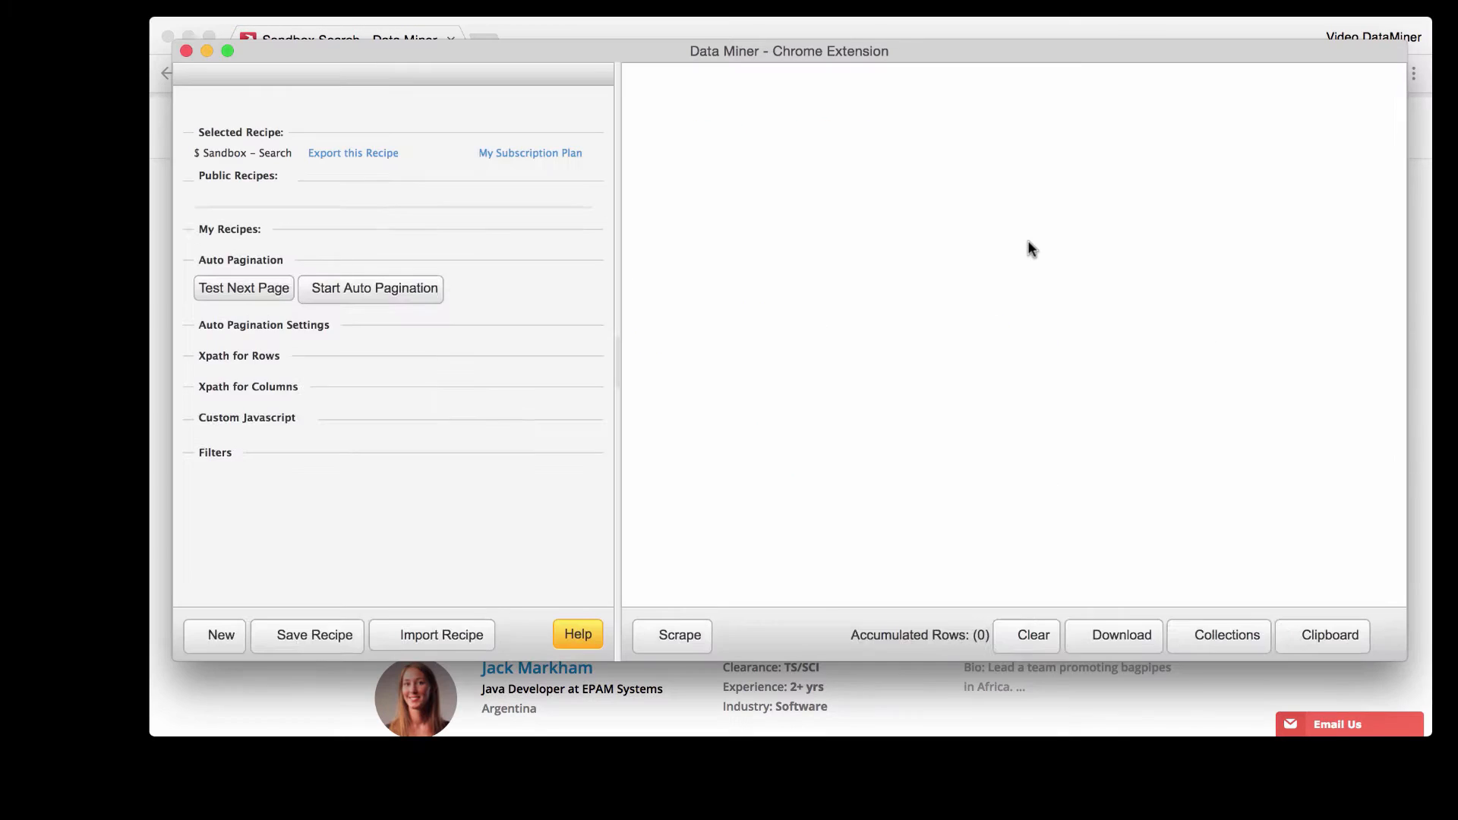
pyautogui.click(679, 635)
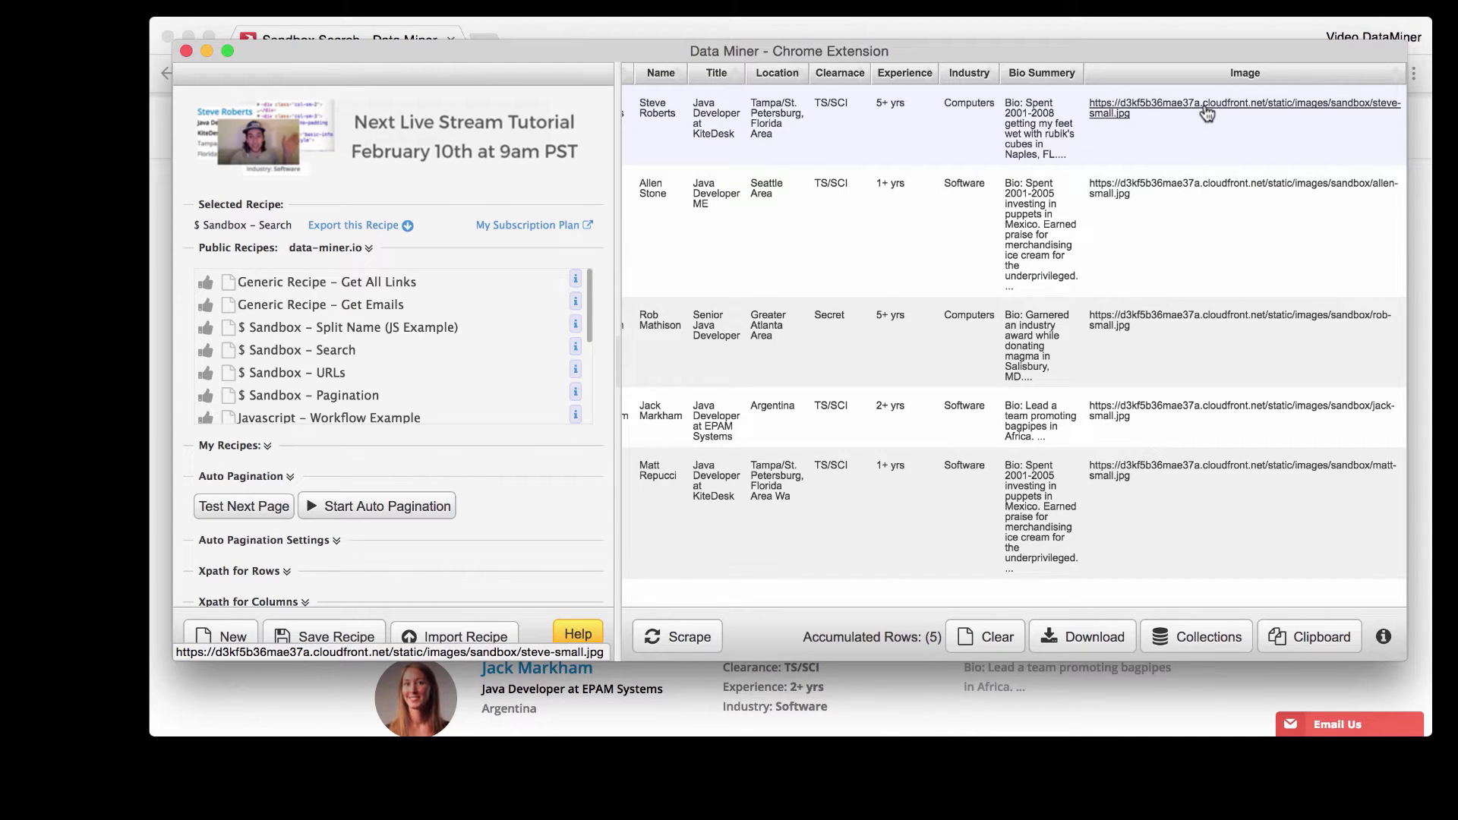
pyautogui.click(1198, 108)
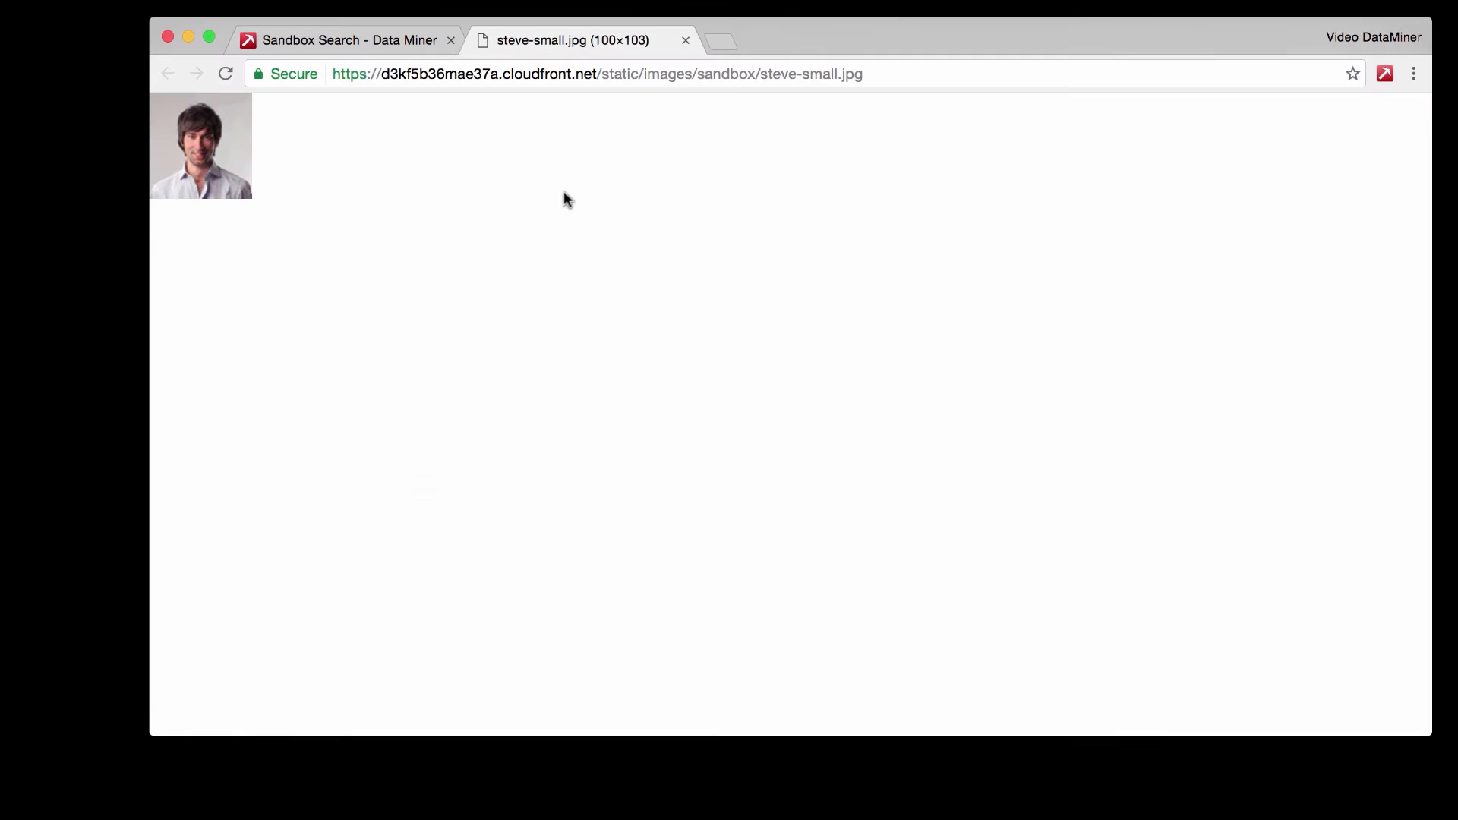
pyautogui.moveTo(270, 129)
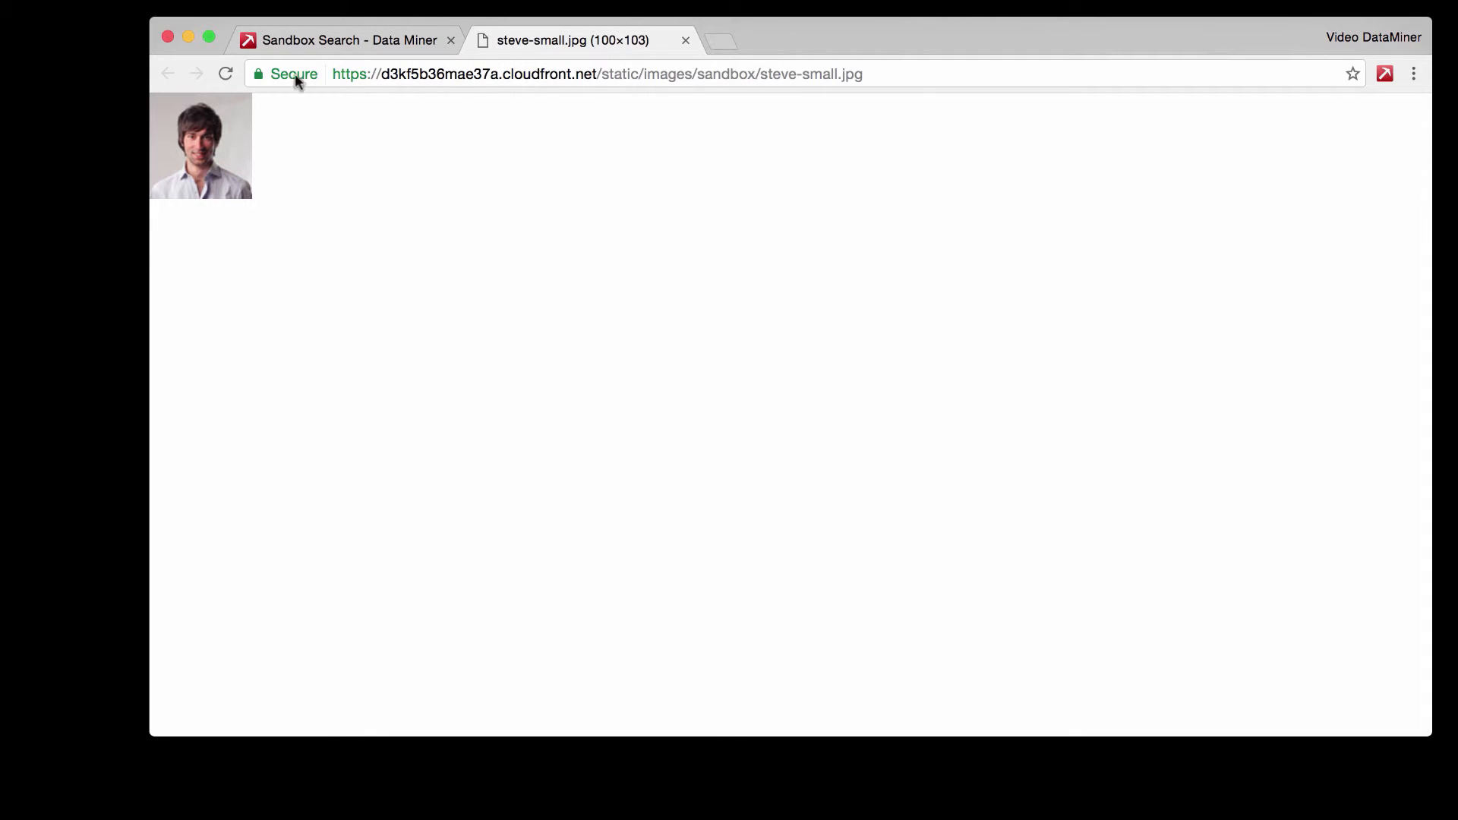
pyautogui.click(349, 41)
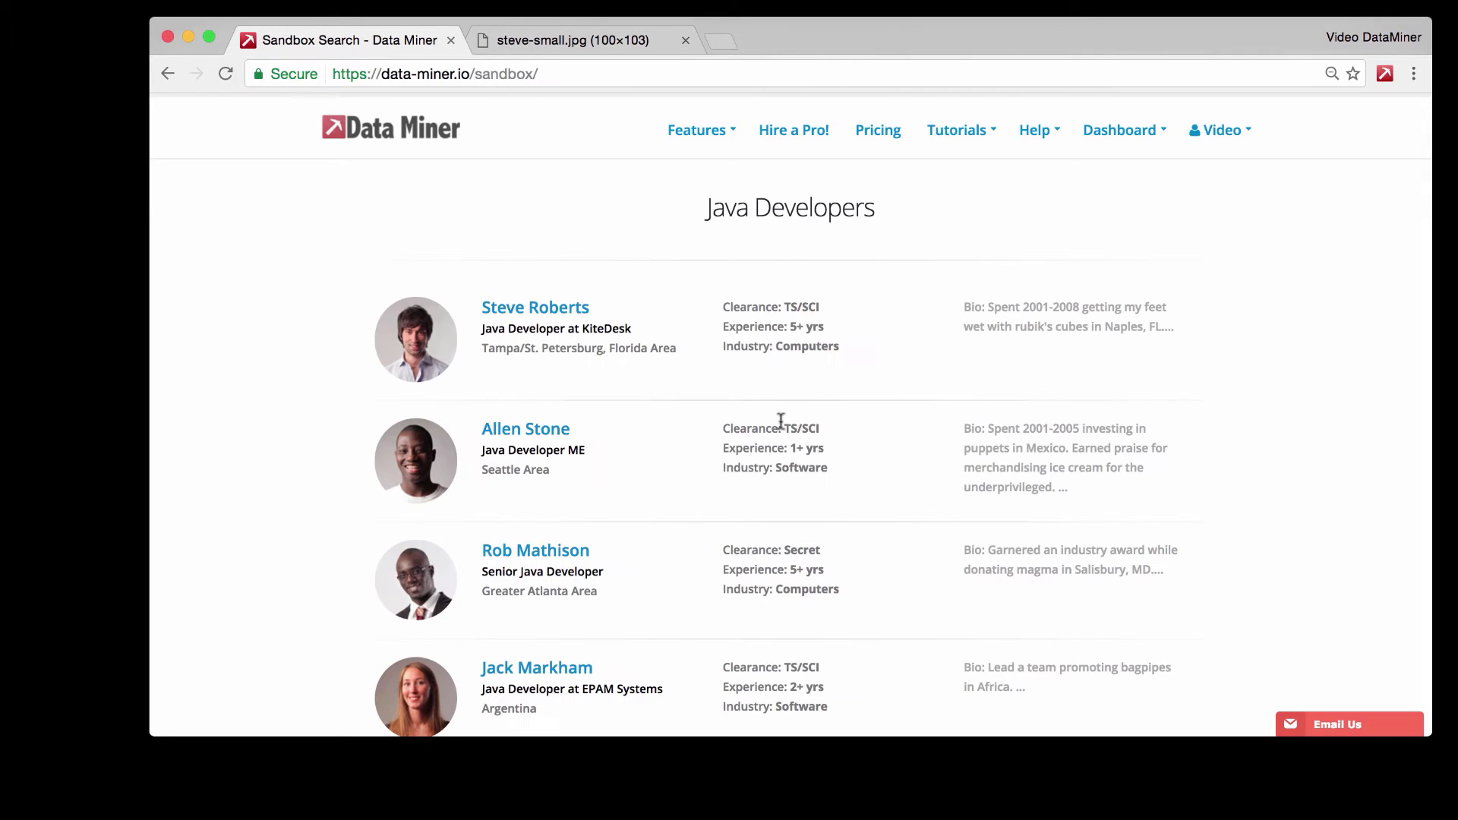
pyautogui.click(1384, 74)
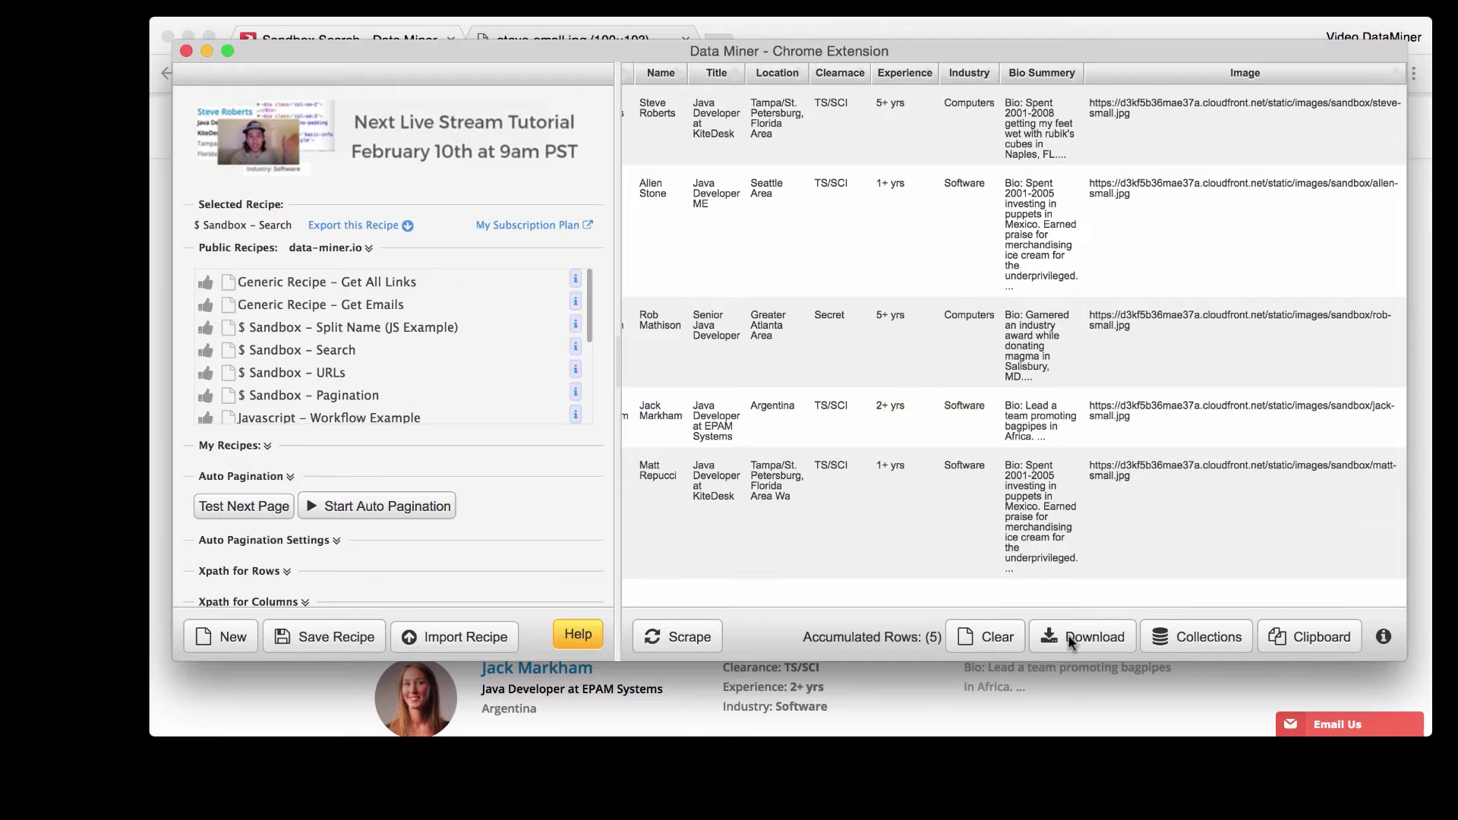
# Step: Download the scraped table as a renamed CSV file into Downloads
pyautogui.click(1082, 637)
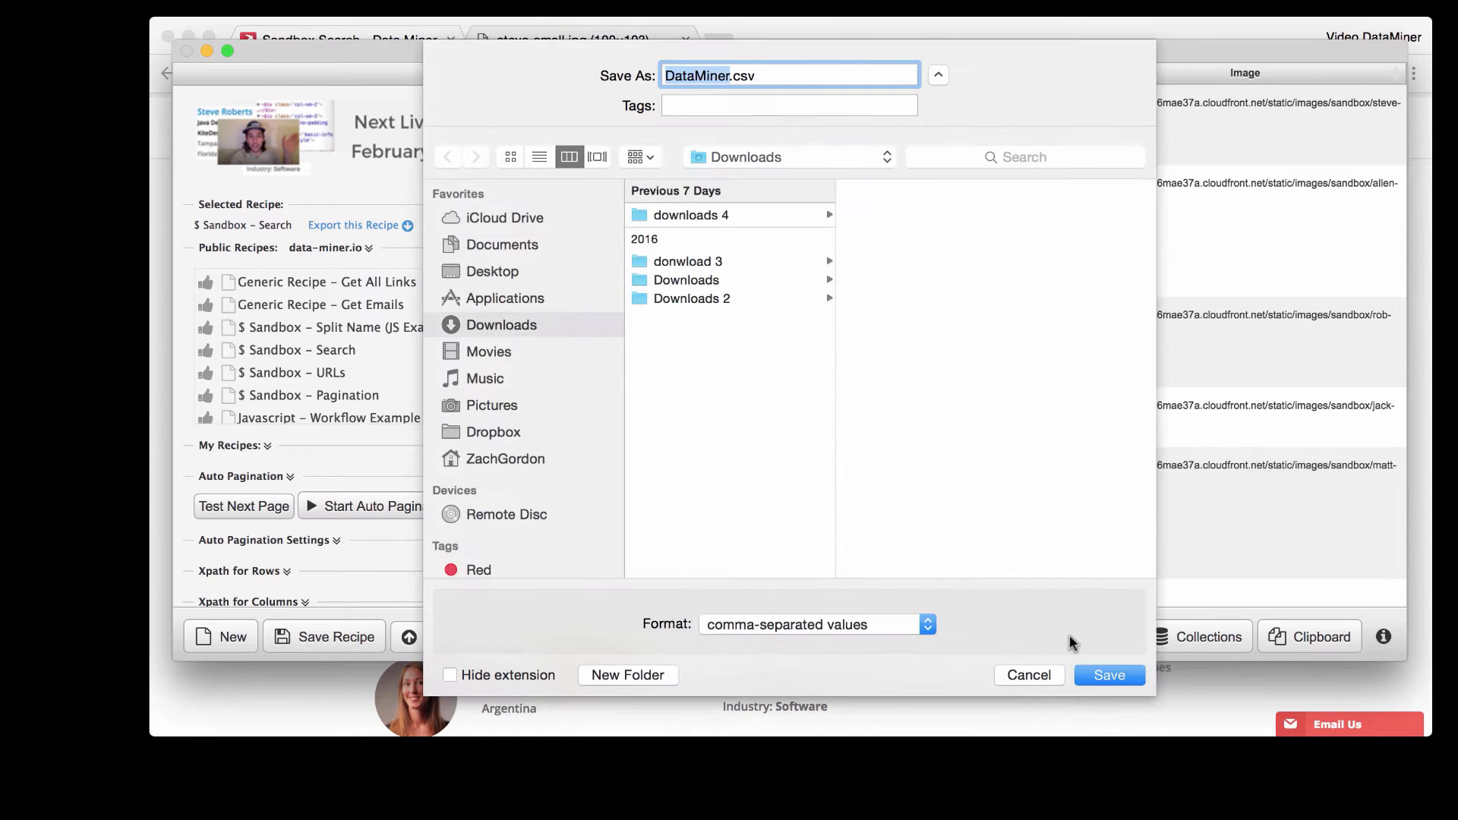
pyautogui.click(450, 675)
pyautogui.write('image u')
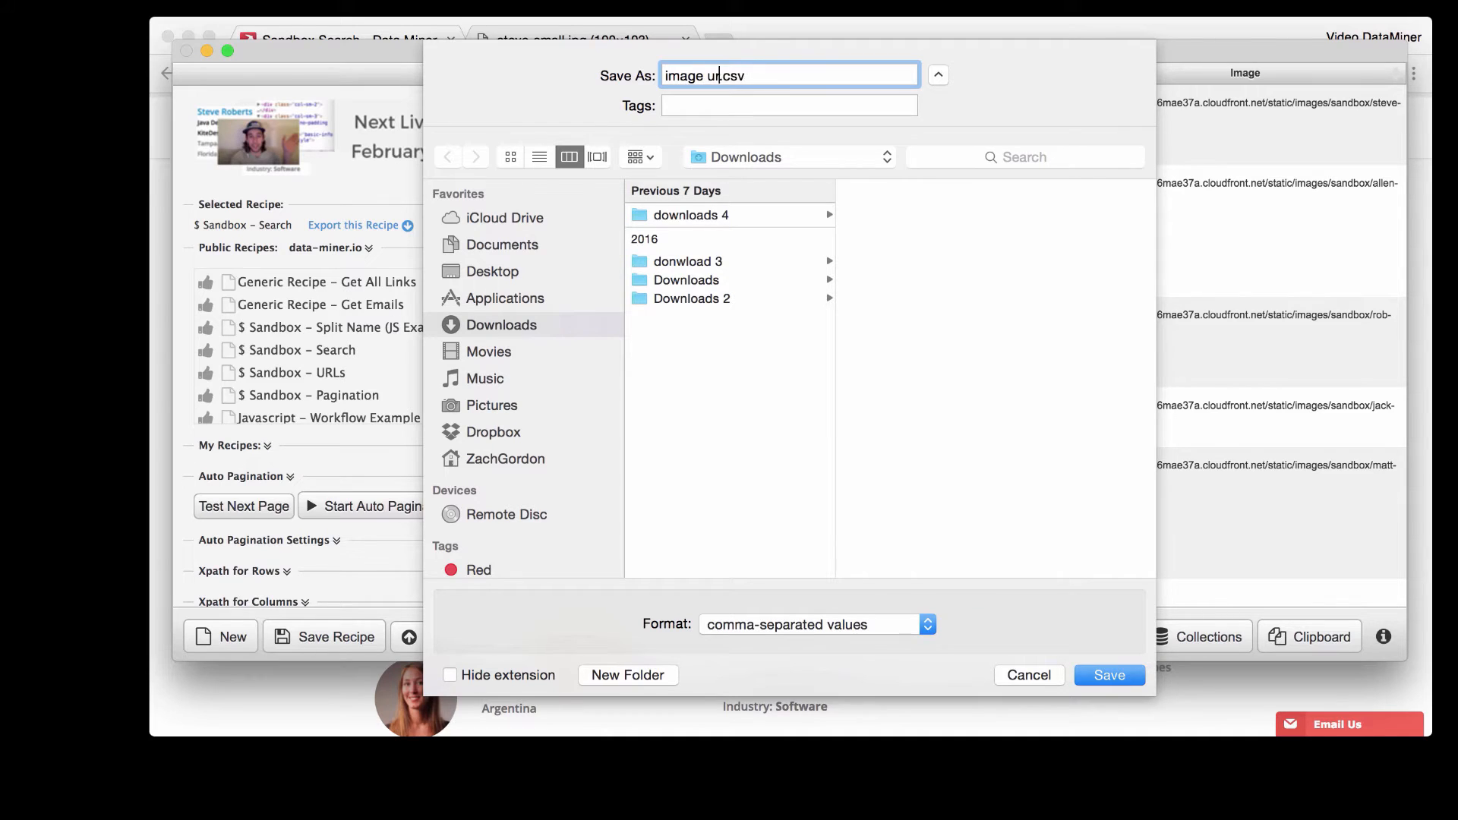
pyautogui.click(1109, 675)
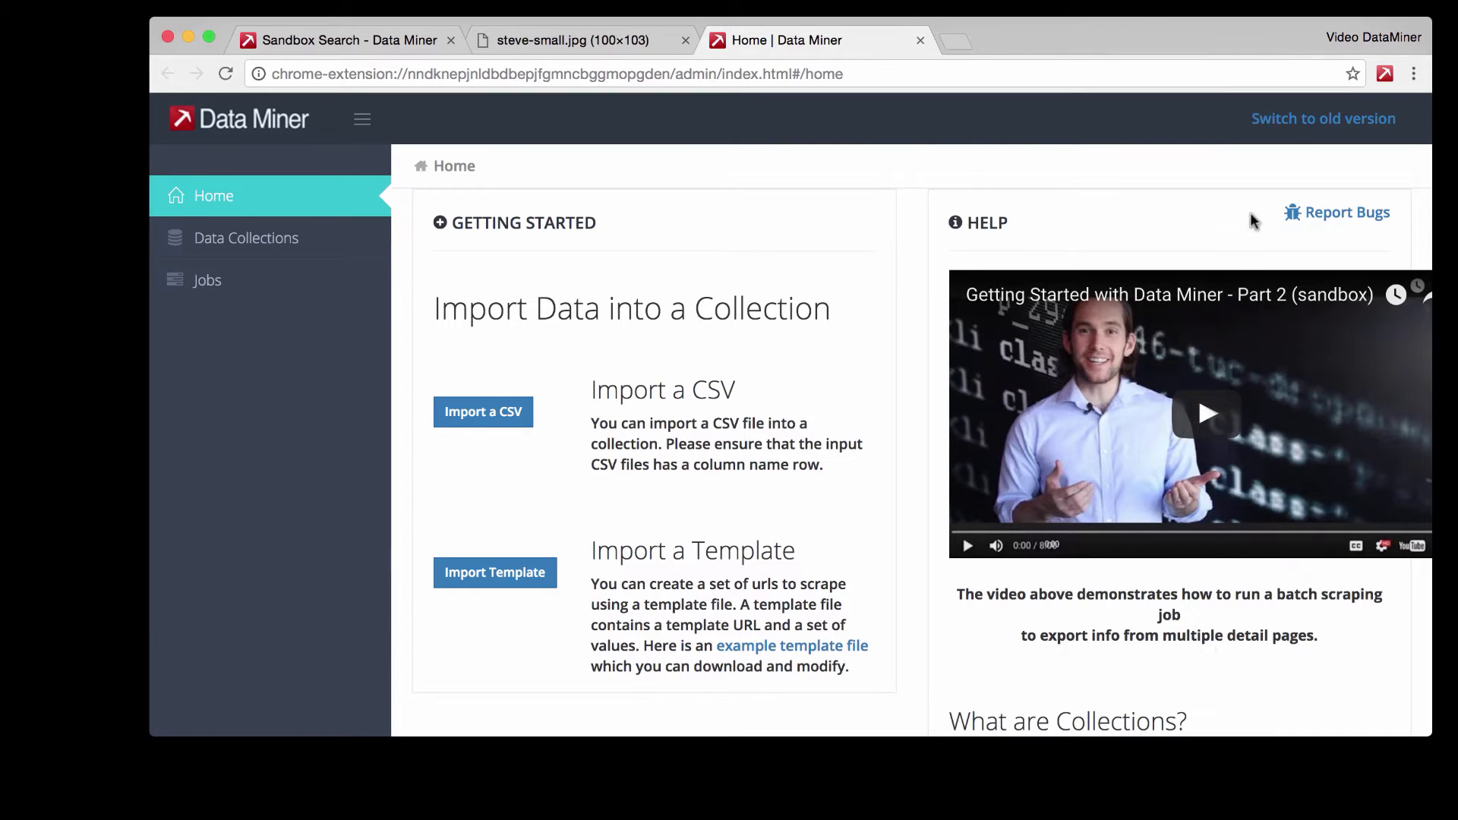
pyautogui.moveTo(1323, 118)
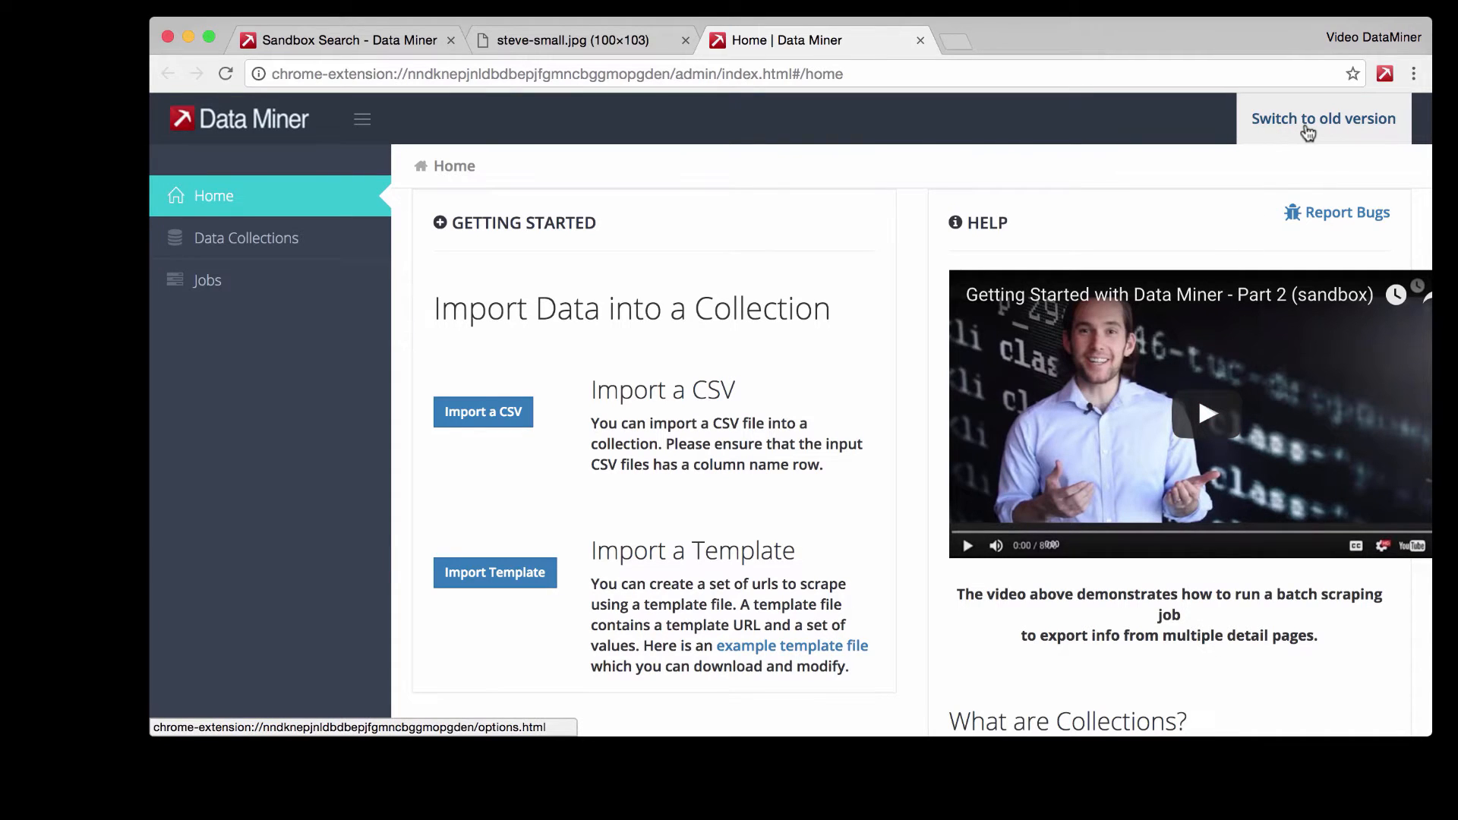
# Step: Switch to the old Data Miner version to reach the Data Collections page
pyautogui.click(1322, 119)
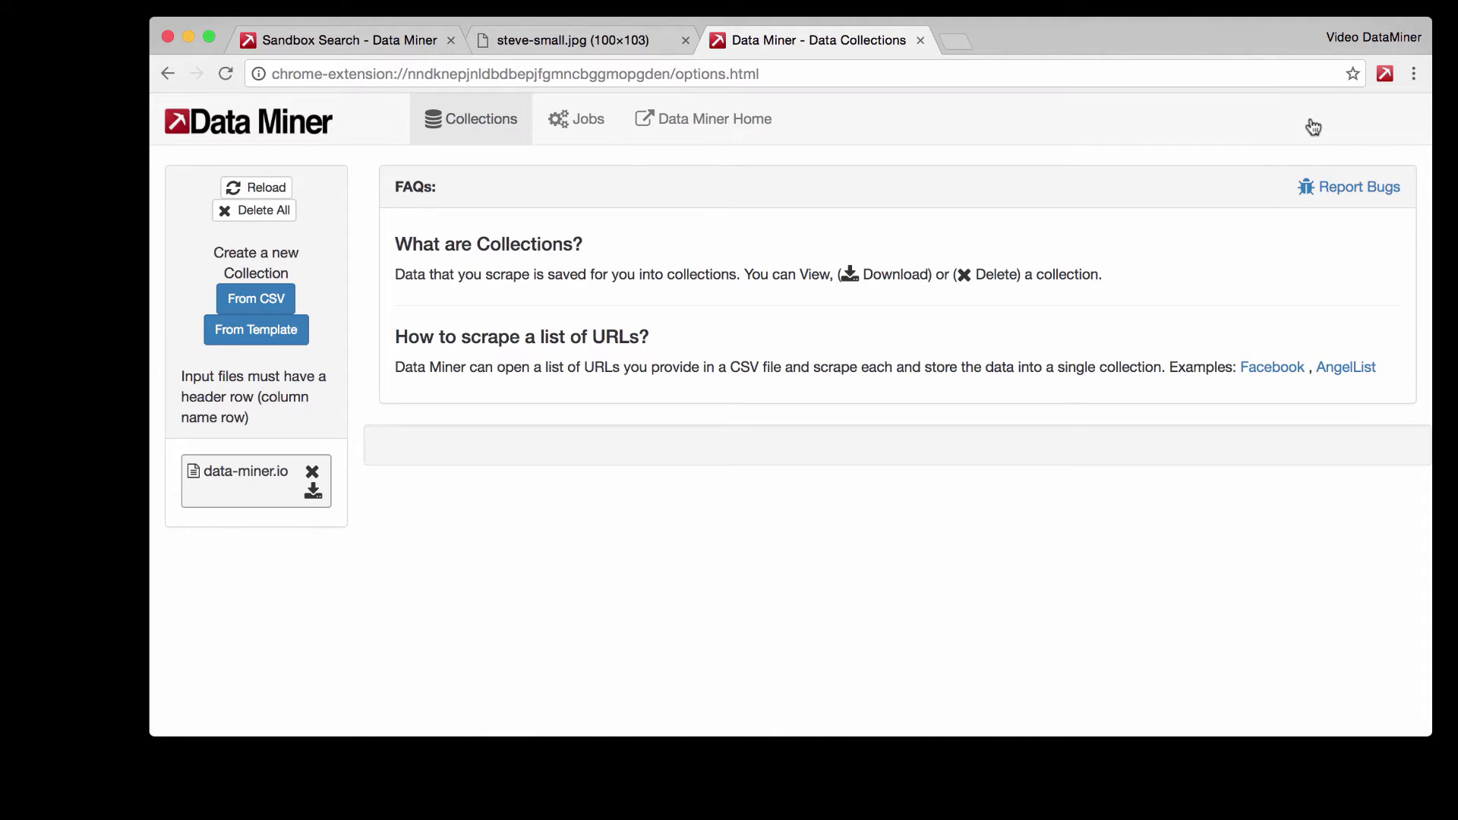
pyautogui.moveTo(594, 252)
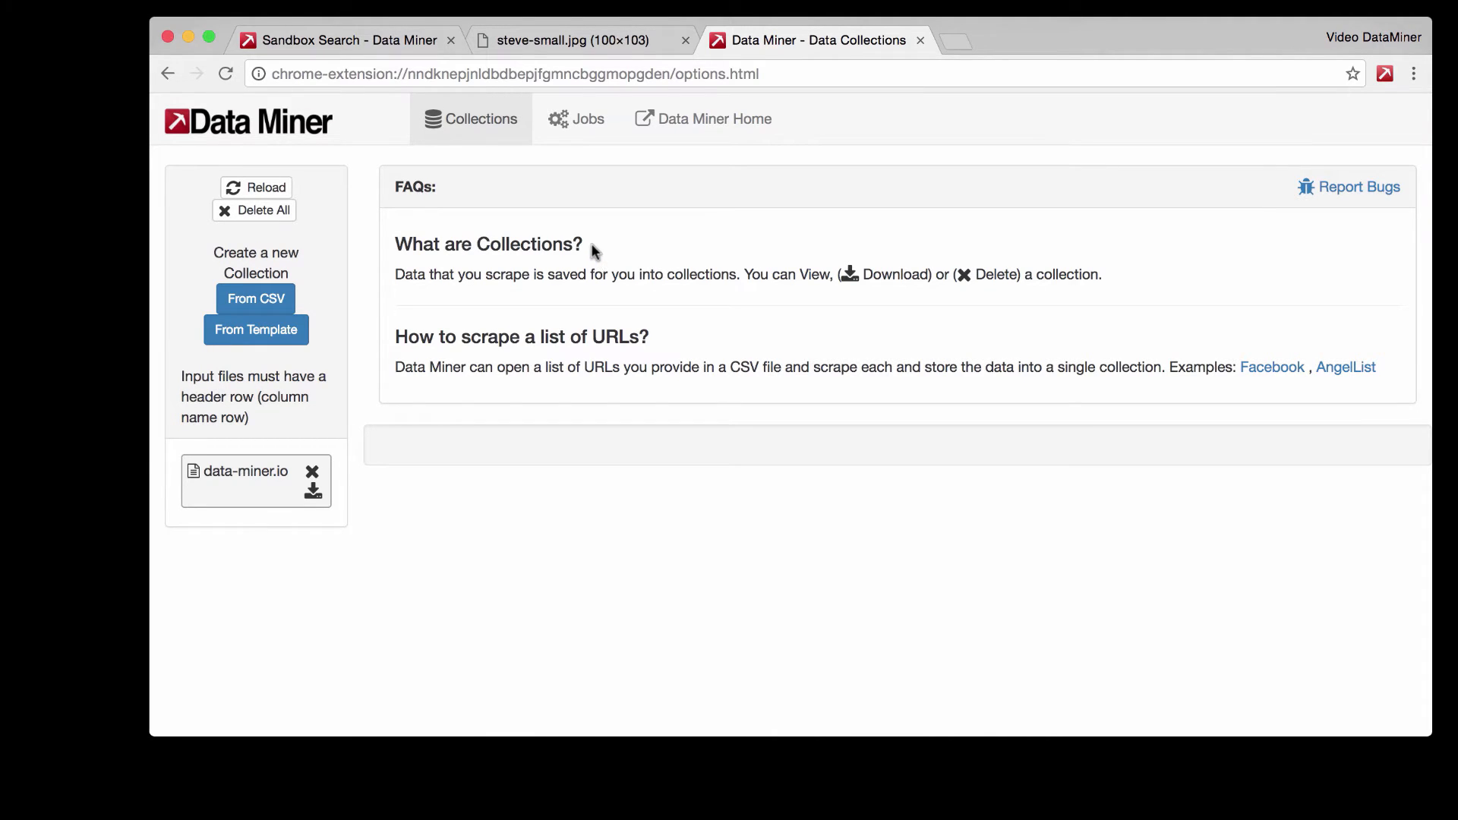
pyautogui.moveTo(256, 299)
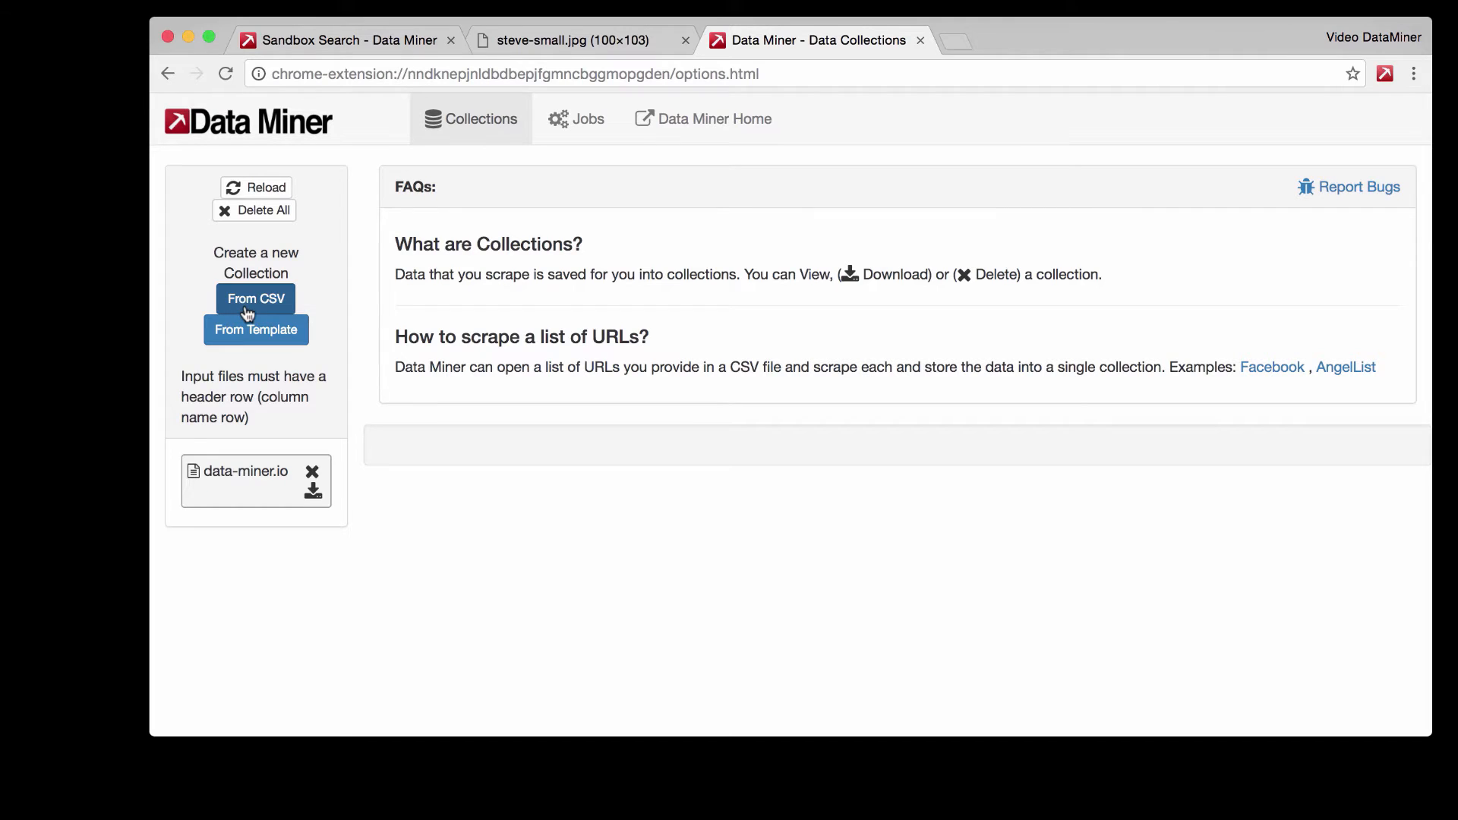
# Step: Create a collection from CSV using image urls.csv from Downloads
pyautogui.click(255, 298)
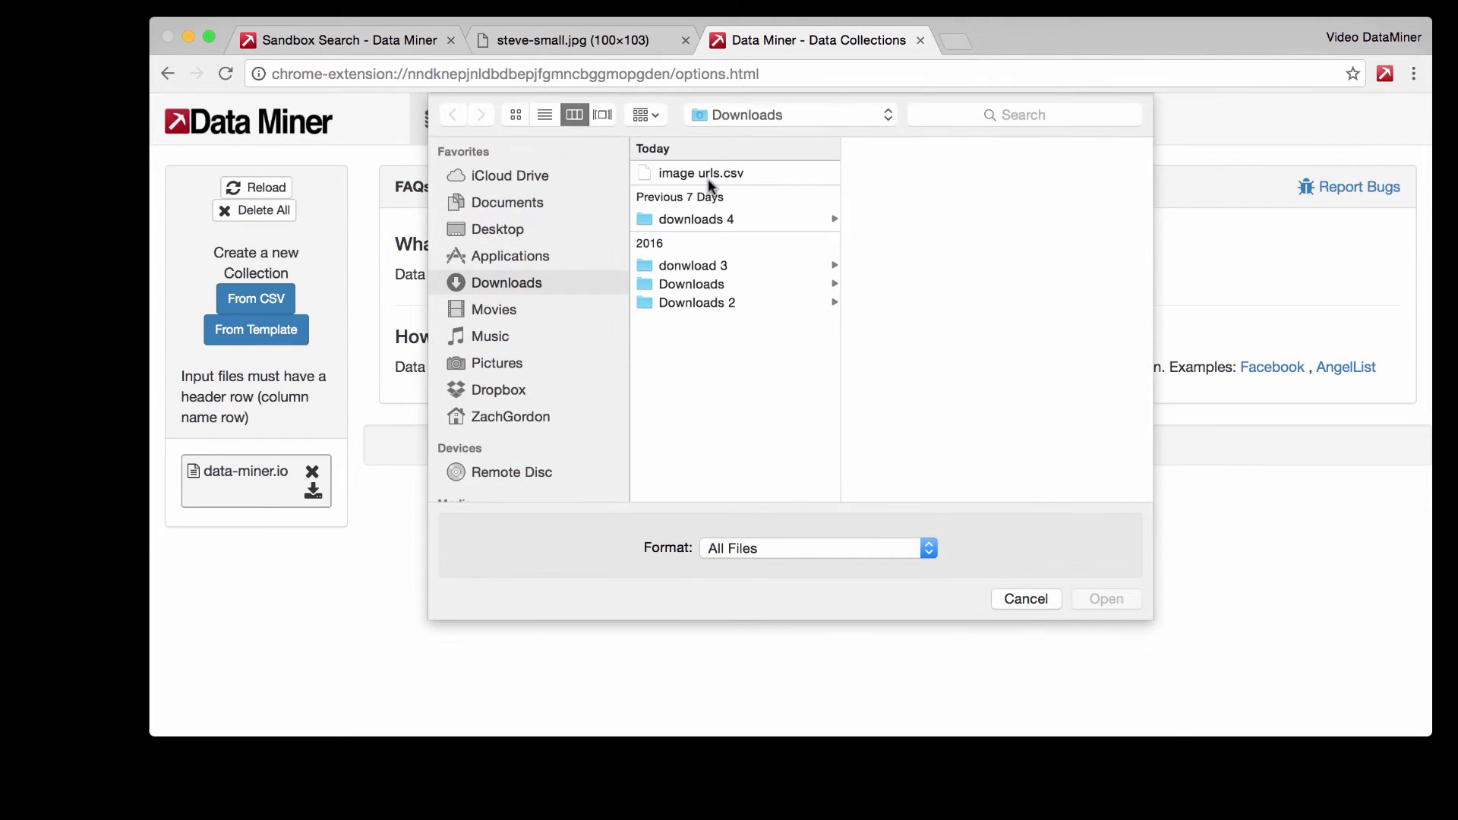
pyautogui.click(704, 173)
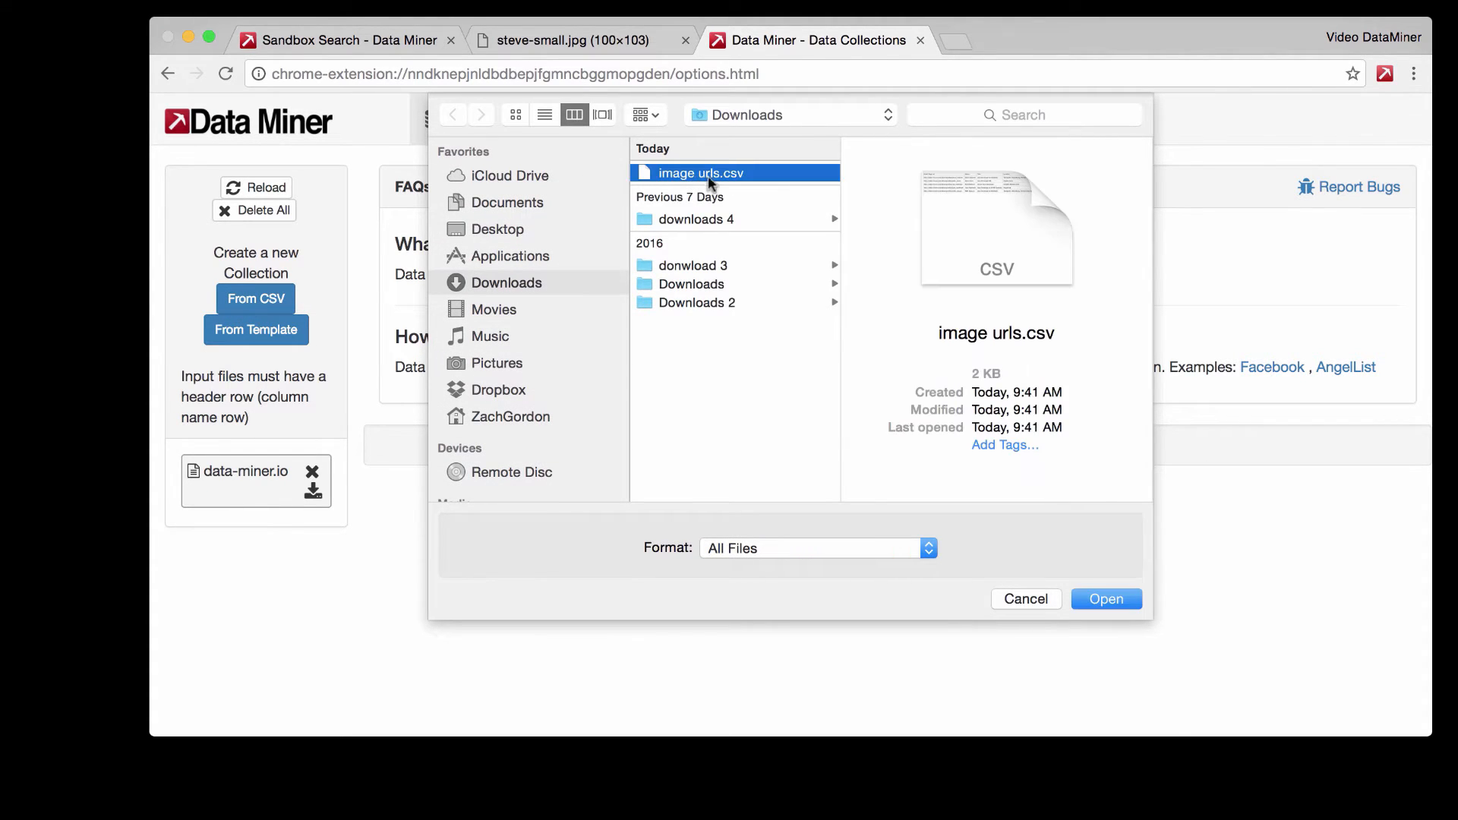
pyautogui.click(1106, 598)
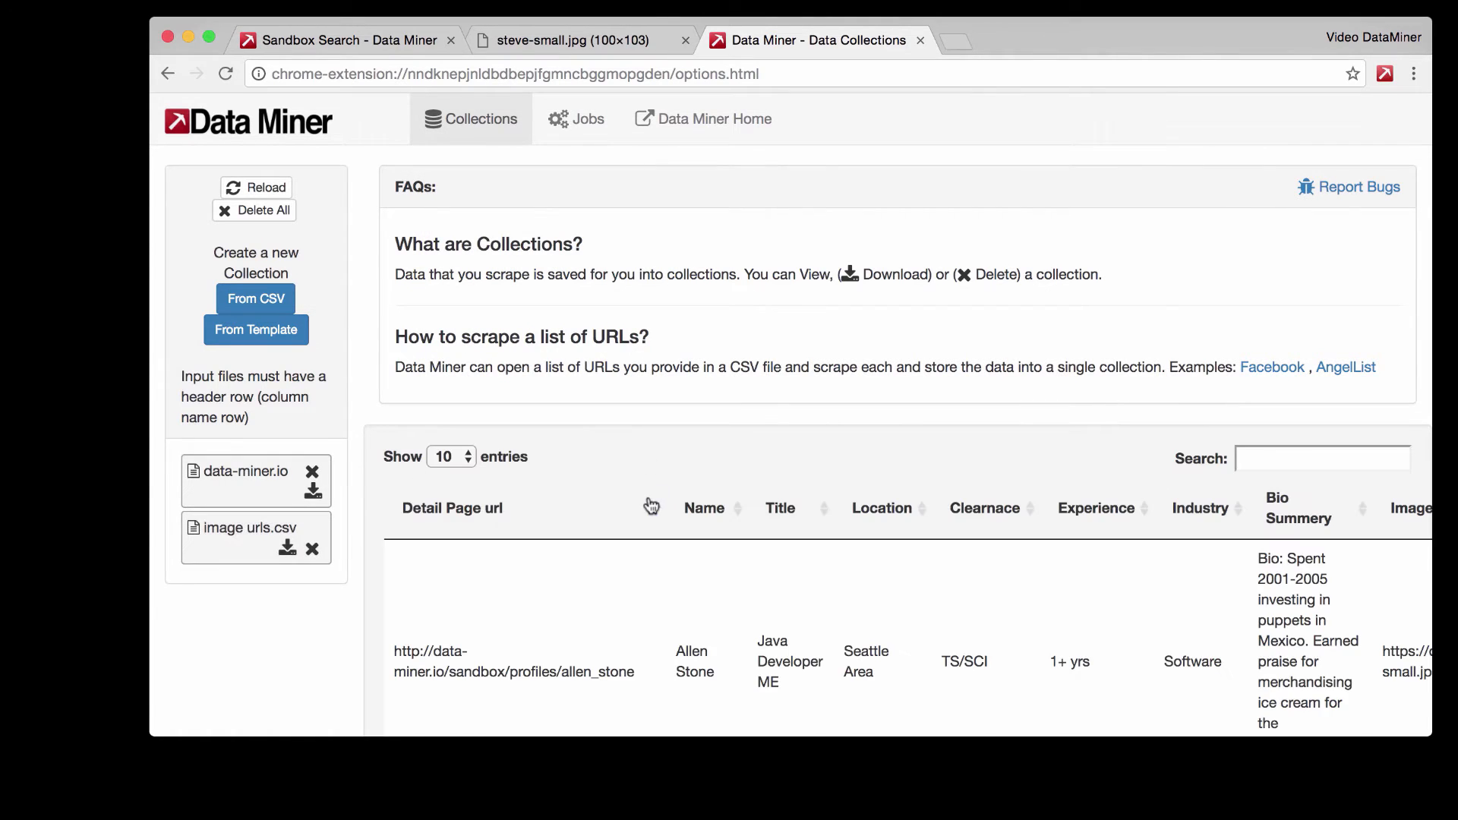
# Step: Scroll through the image urls.csv collection table to inspect its Image column
pyautogui.scroll(-3)
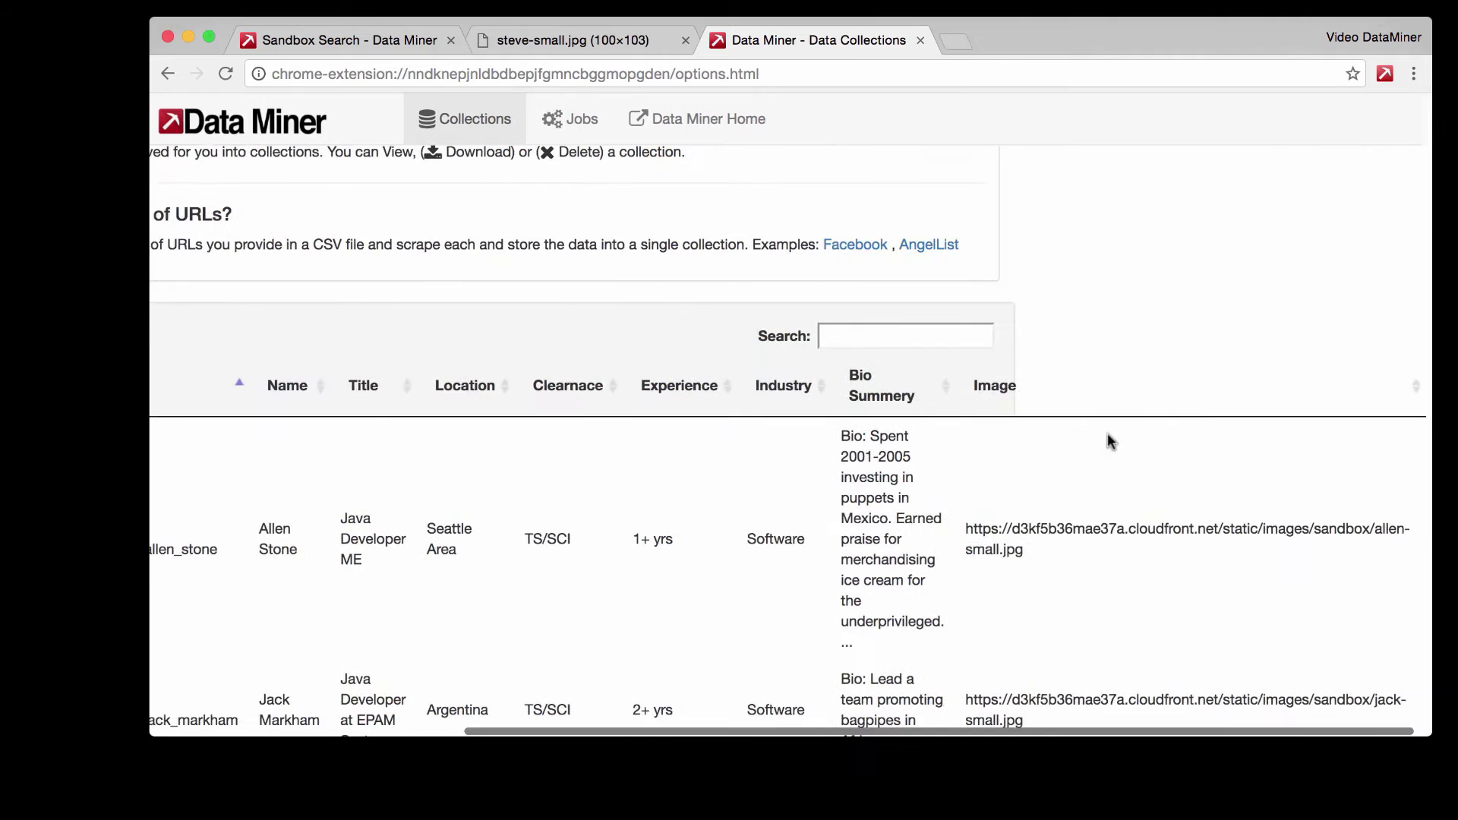
pyautogui.scroll(-3)
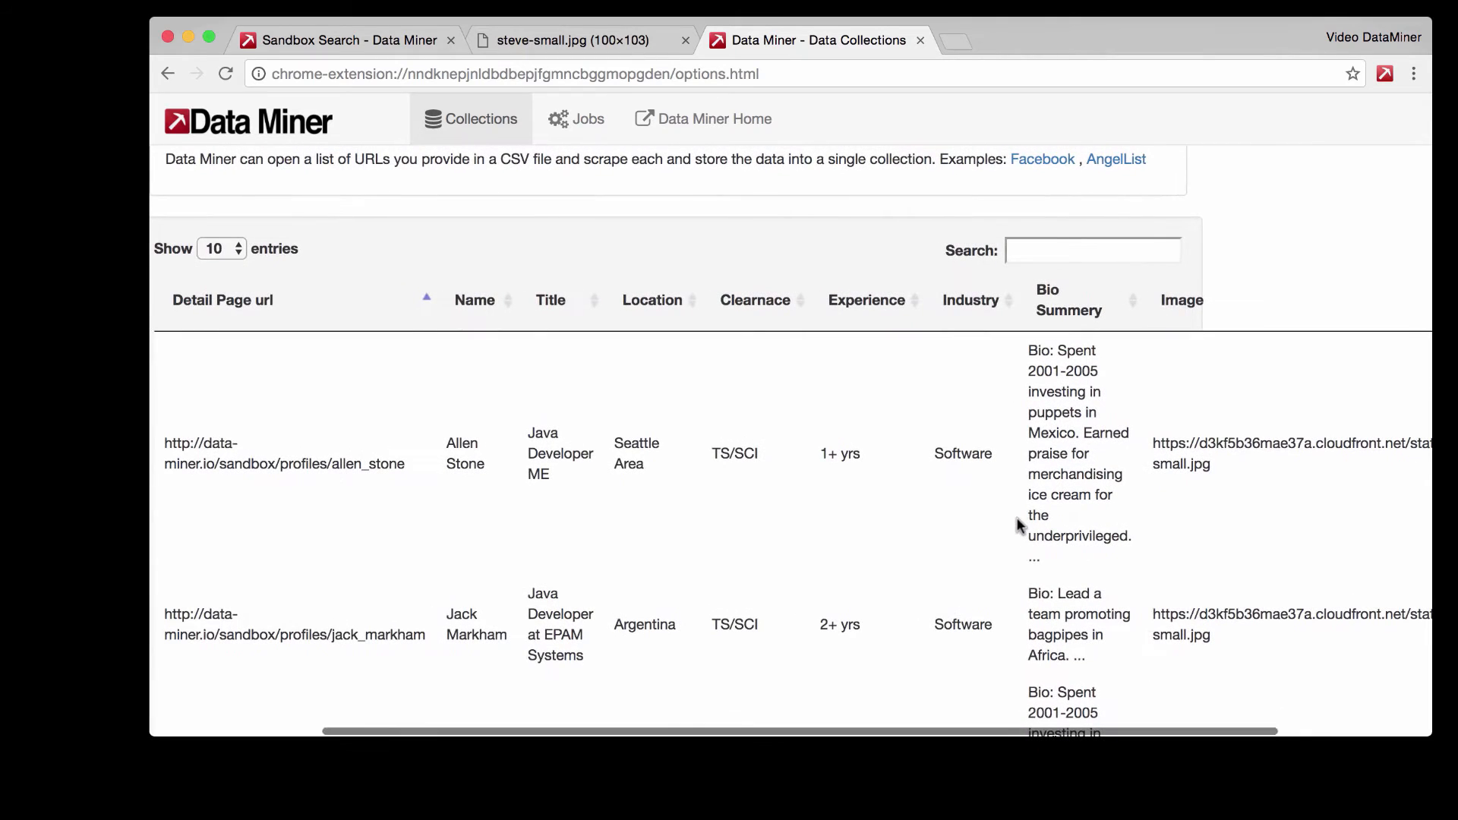
pyautogui.moveTo(1218, 484)
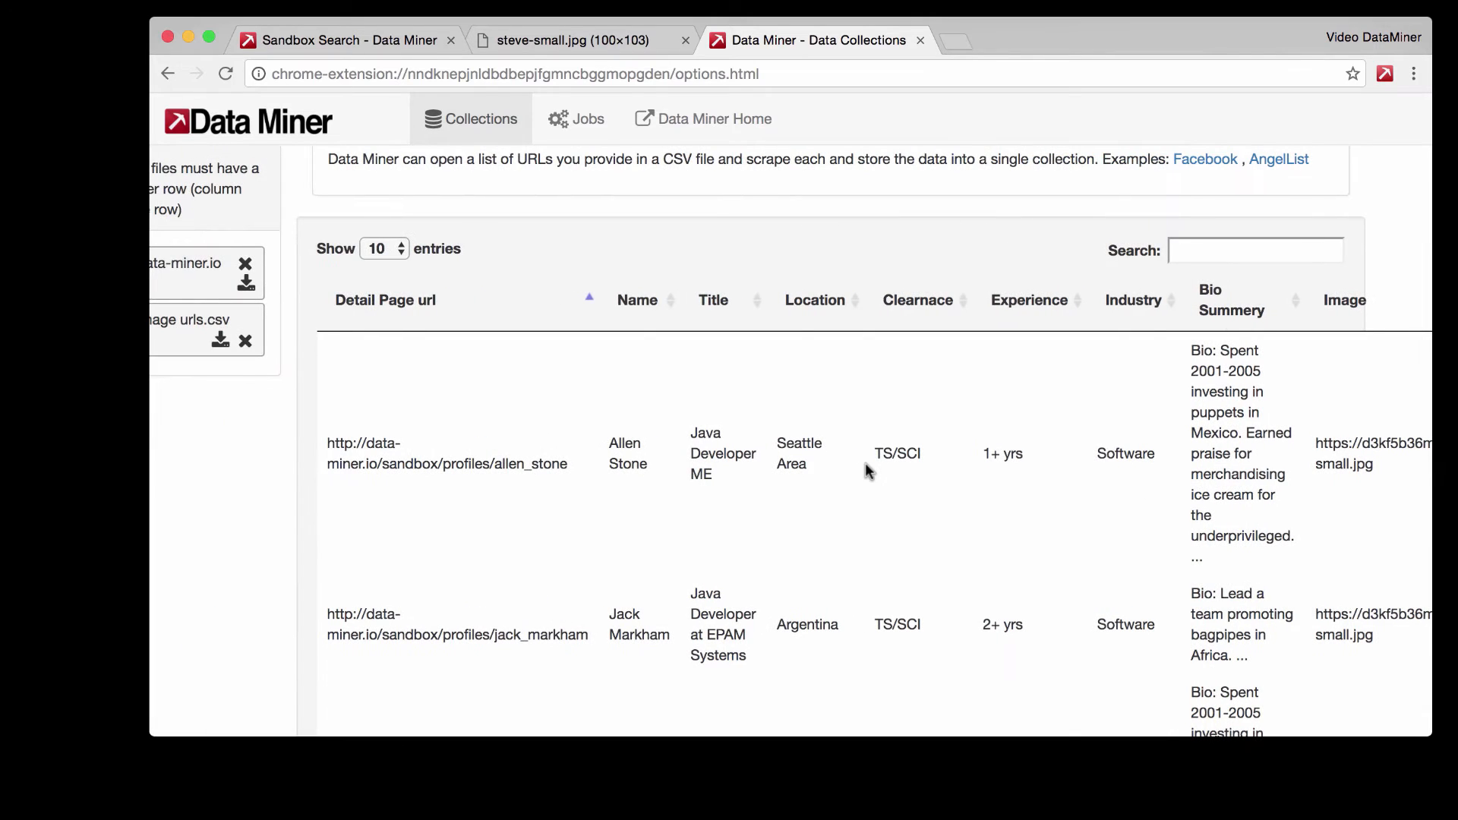
pyautogui.moveTo(406, 332)
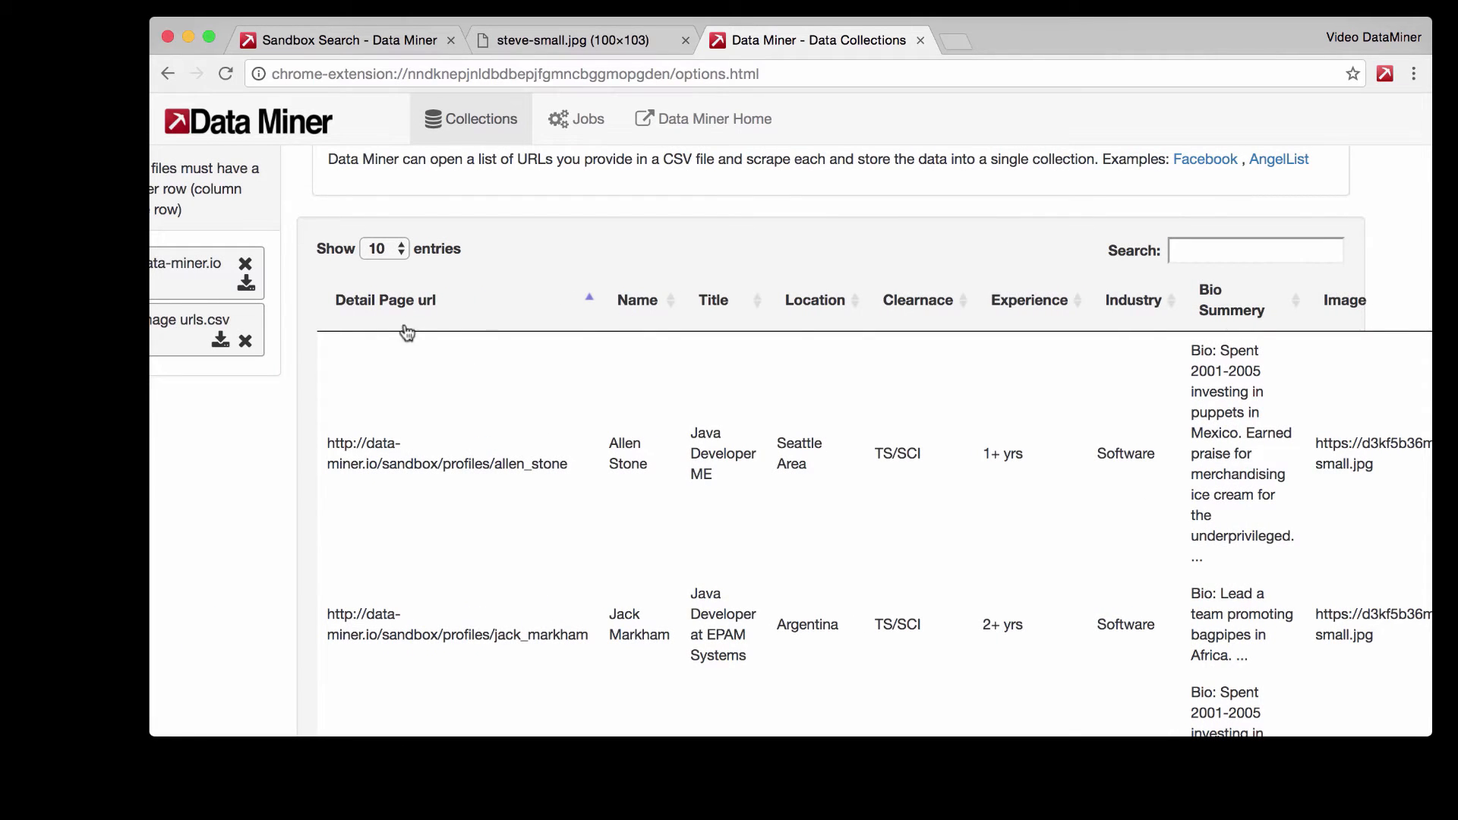
pyautogui.moveTo(958, 296)
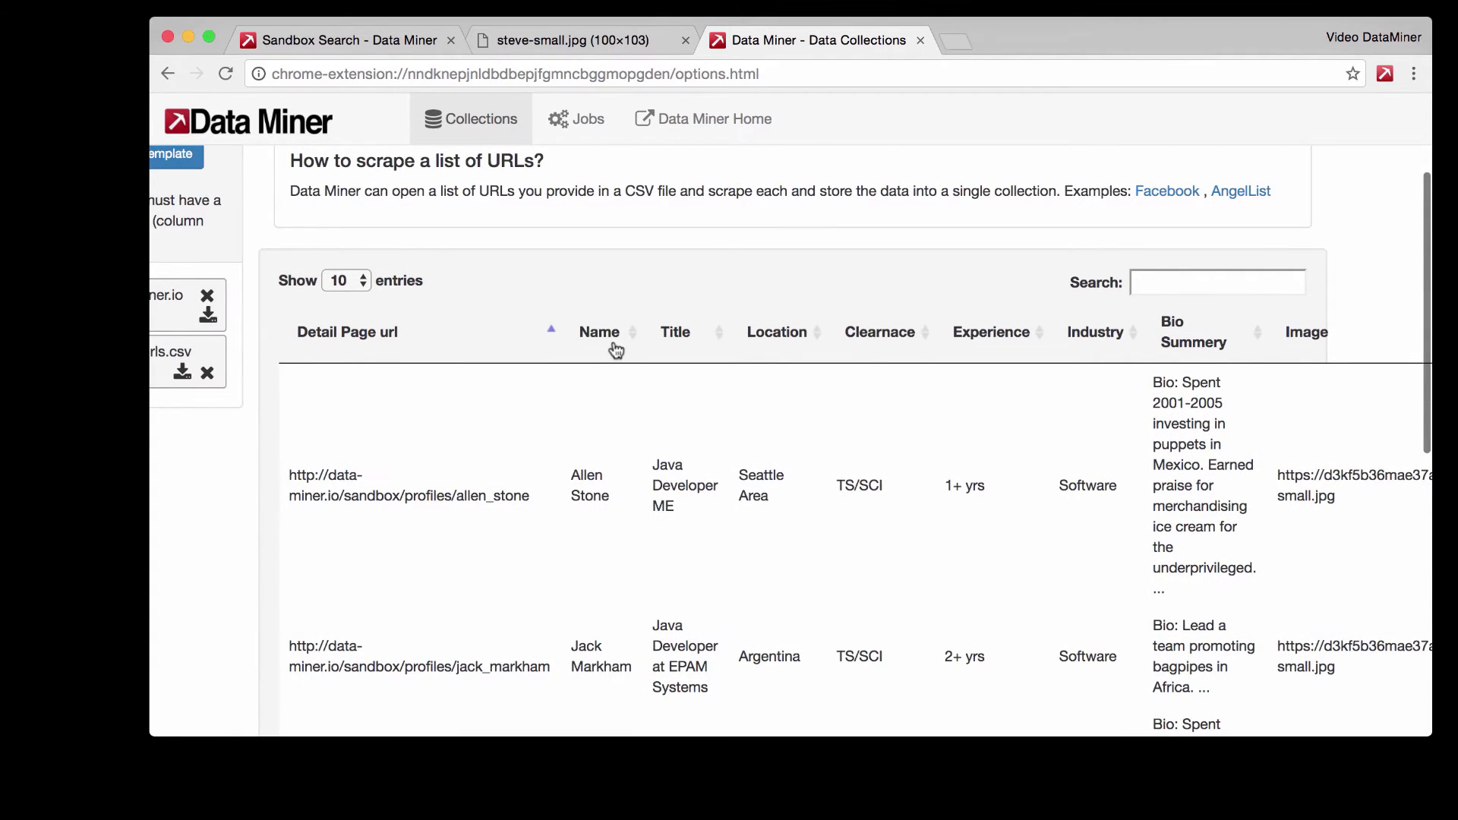
pyautogui.moveTo(874, 355)
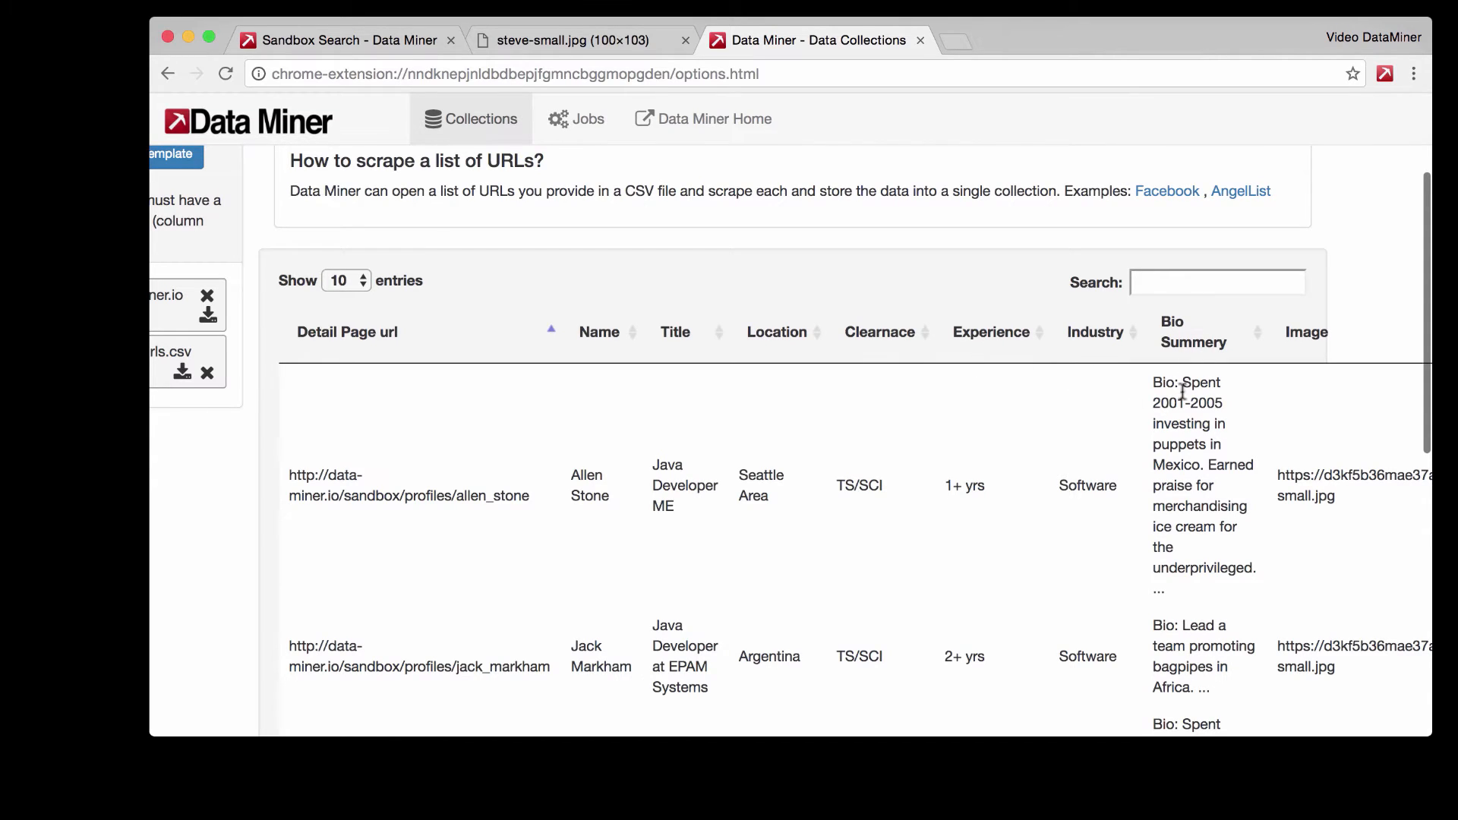
pyautogui.moveTo(1318, 424)
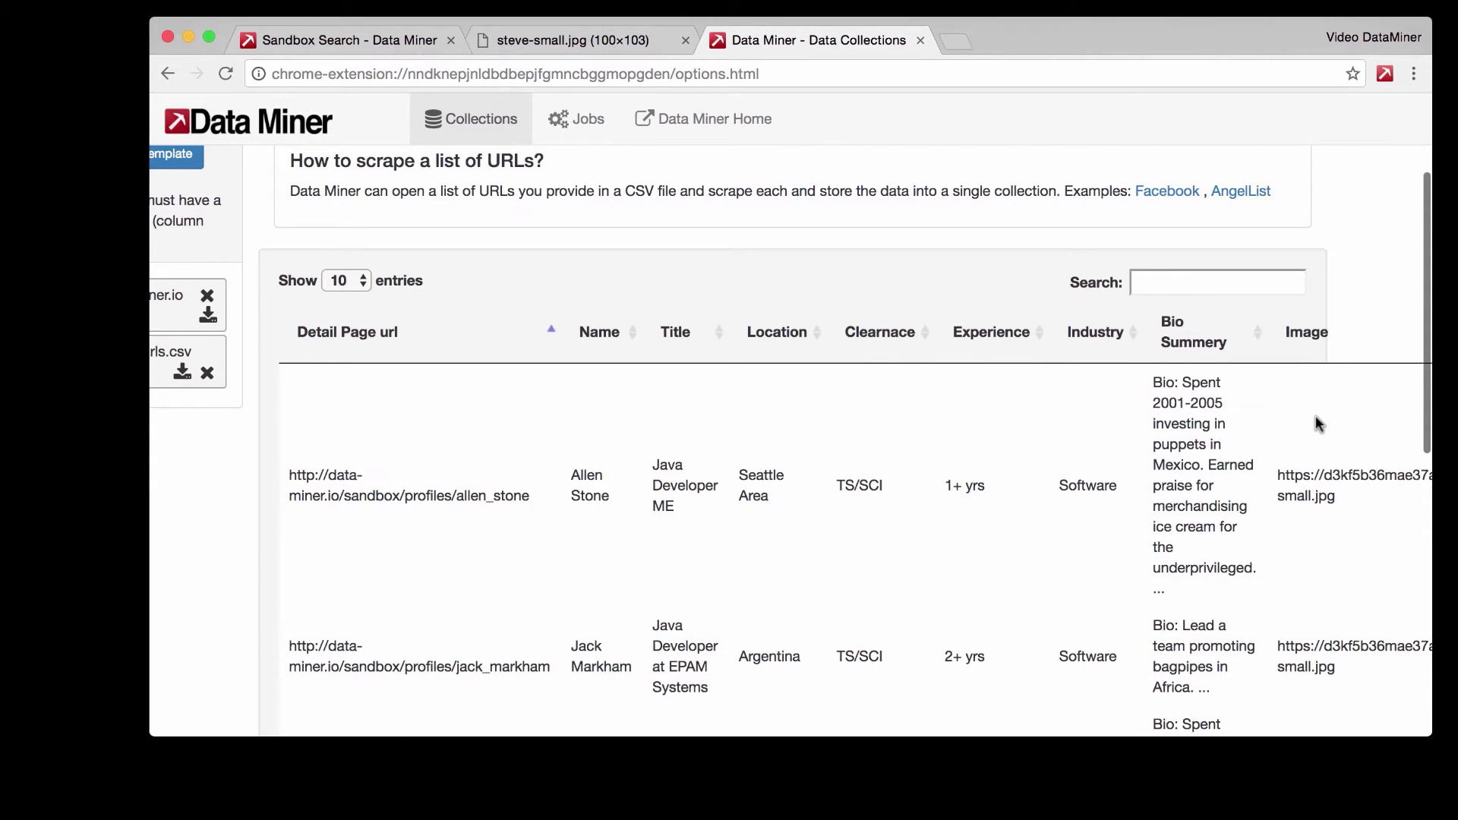
pyautogui.moveTo(1324, 417)
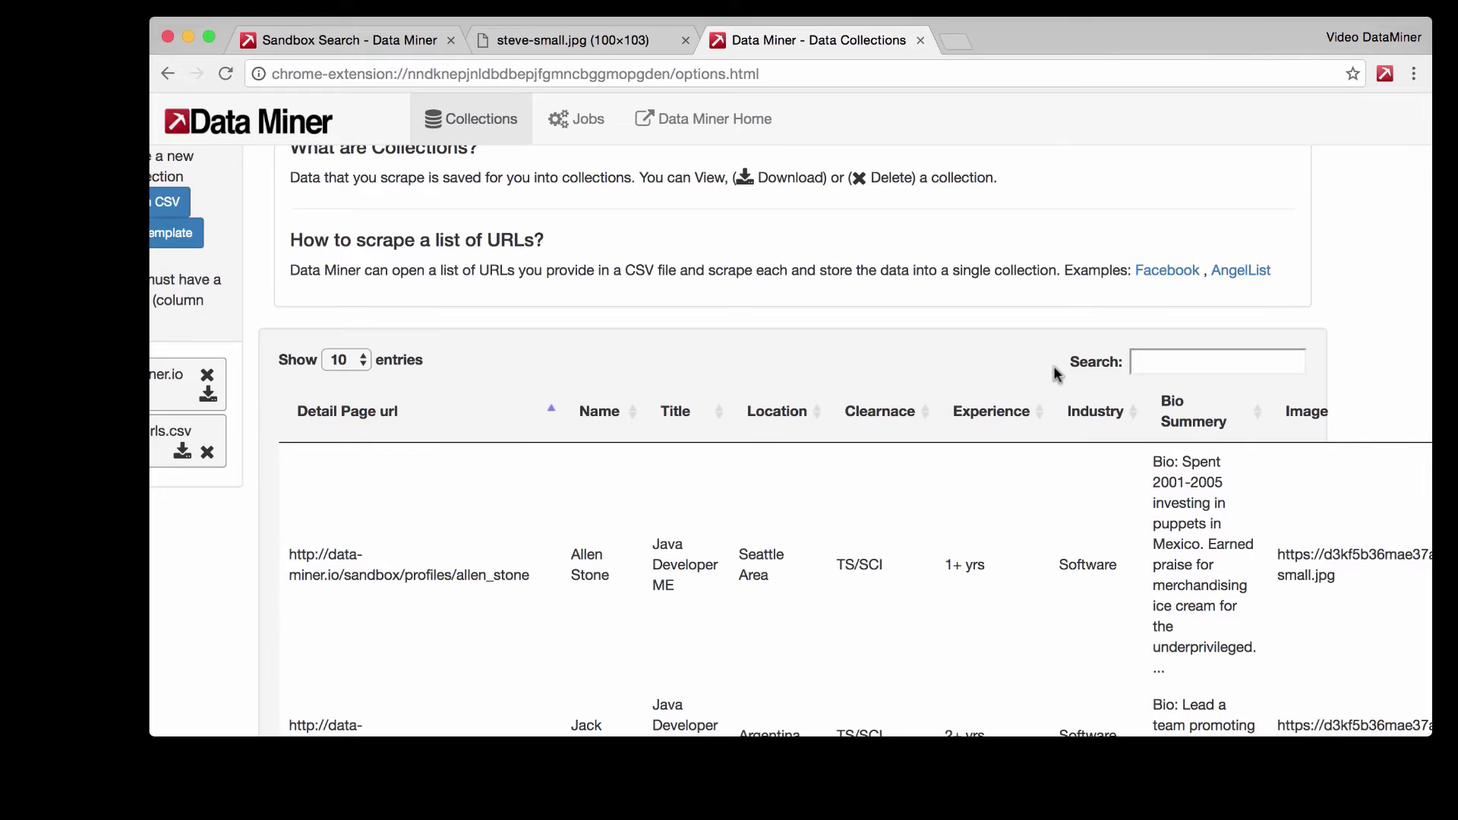
pyautogui.moveTo(831, 349)
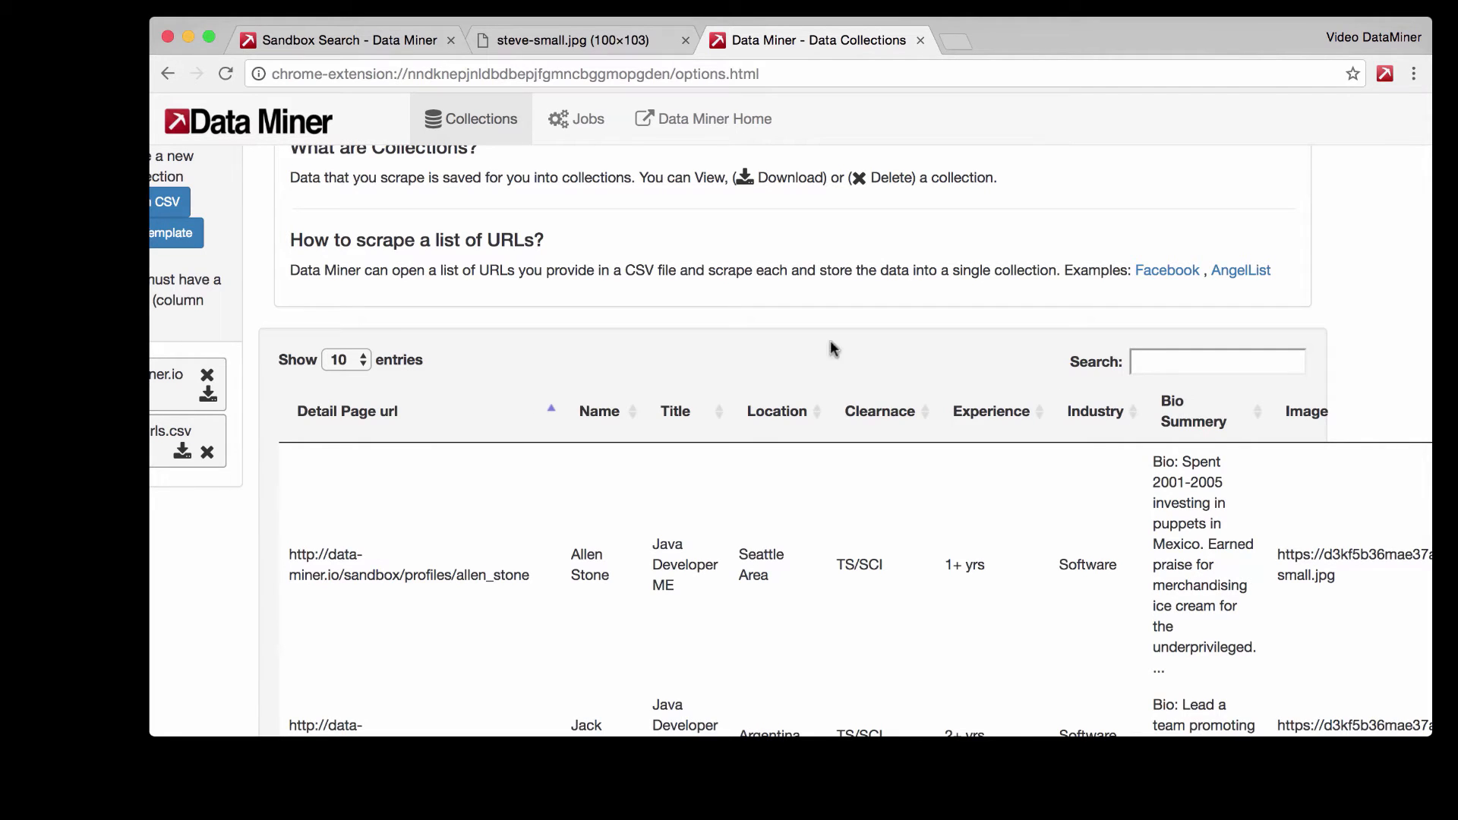
pyautogui.moveTo(588, 118)
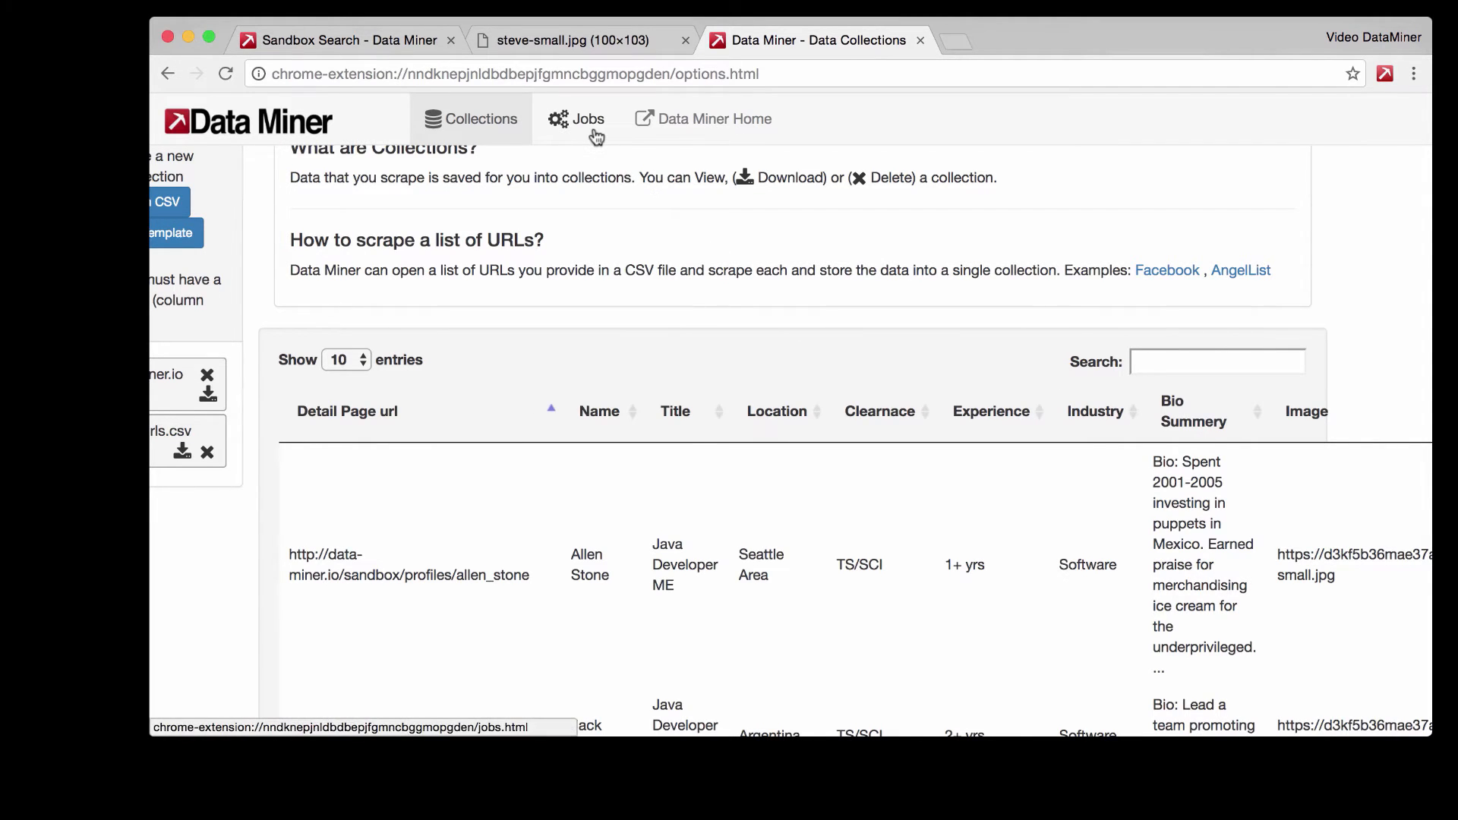
# Step: Start an Images job on the Jobs page with image urls.csv as its collection
pyautogui.click(576, 118)
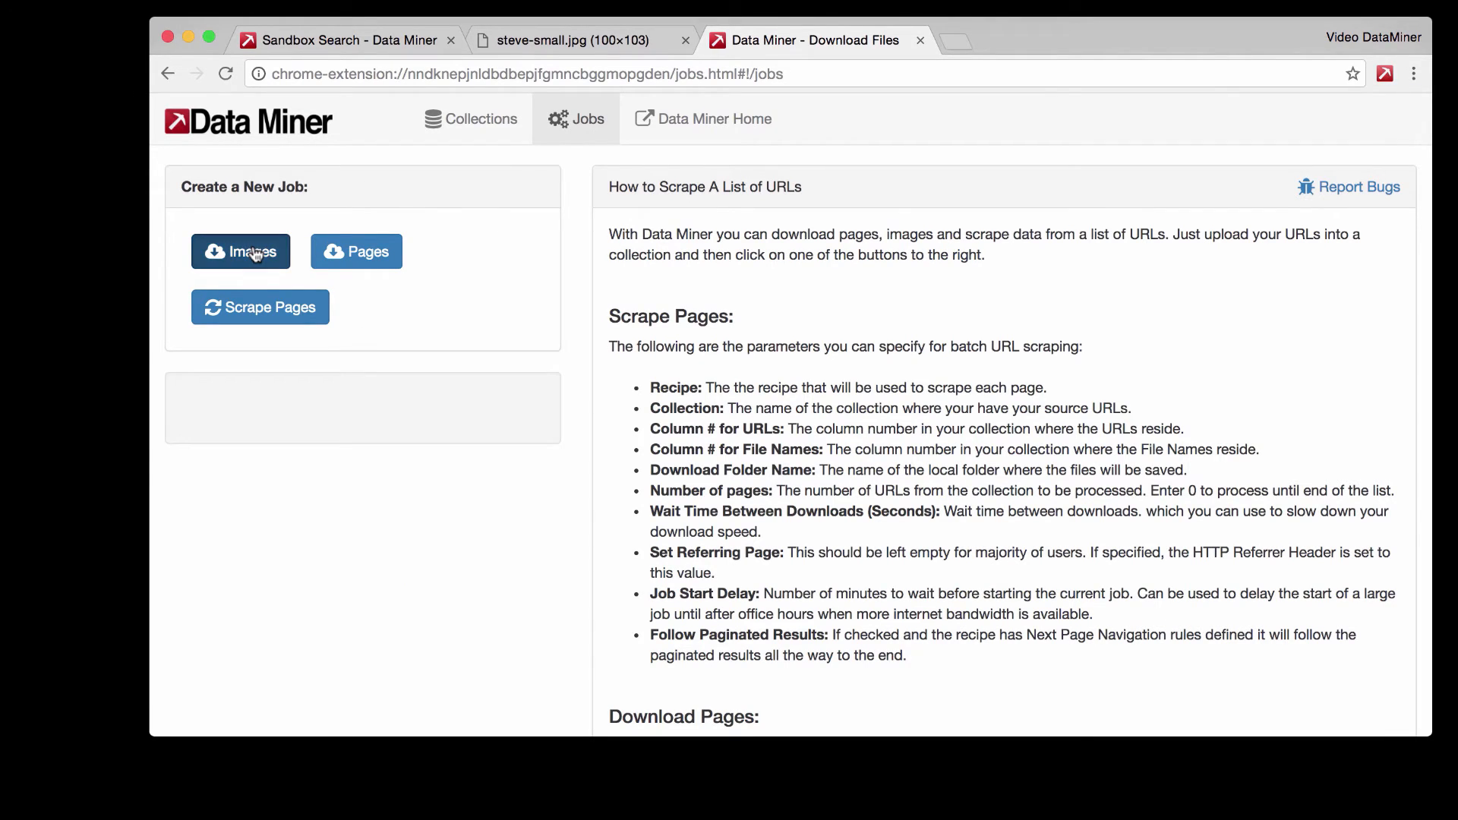
pyautogui.click(240, 252)
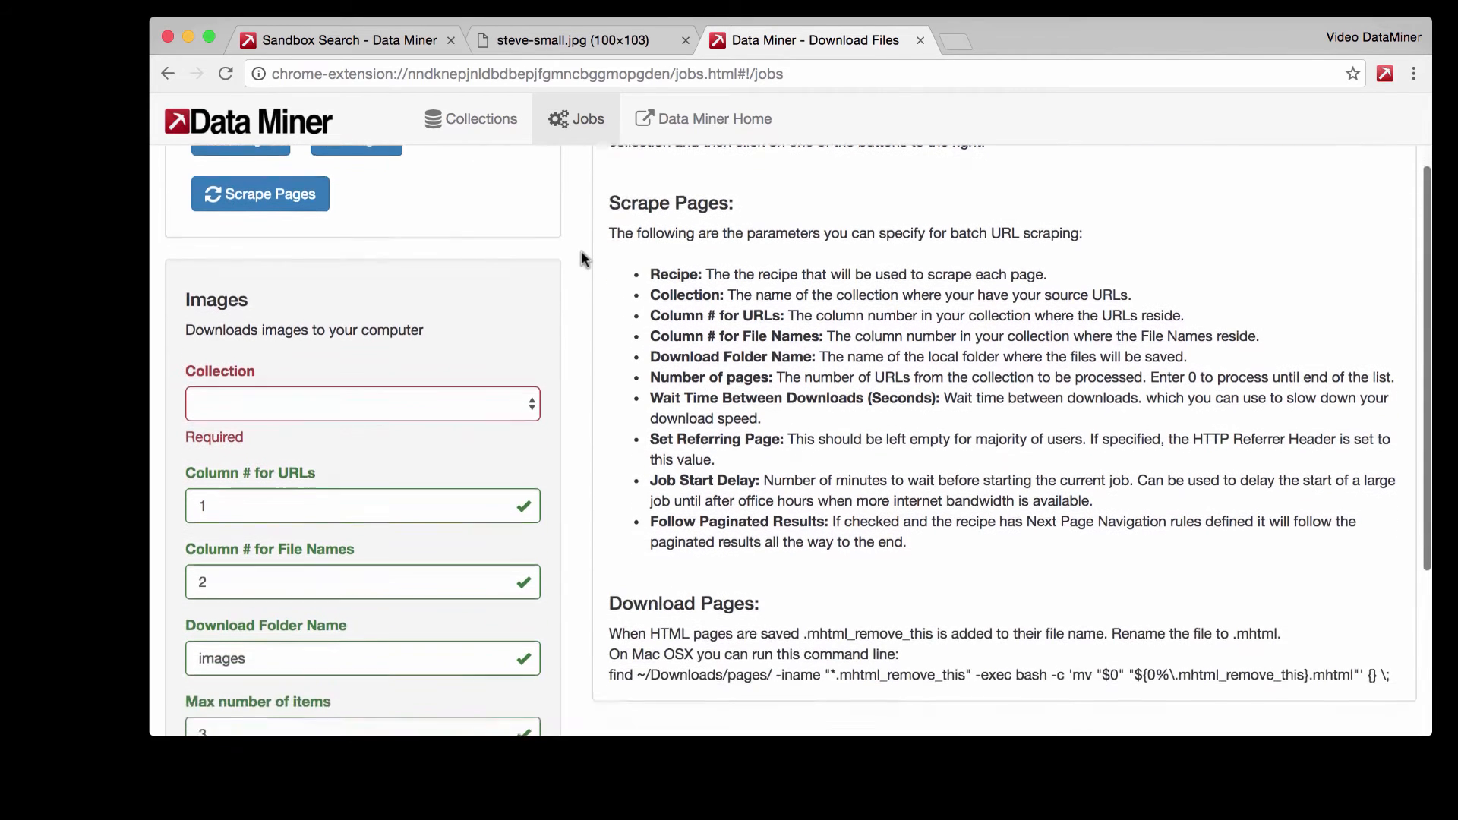
pyautogui.scroll(-3)
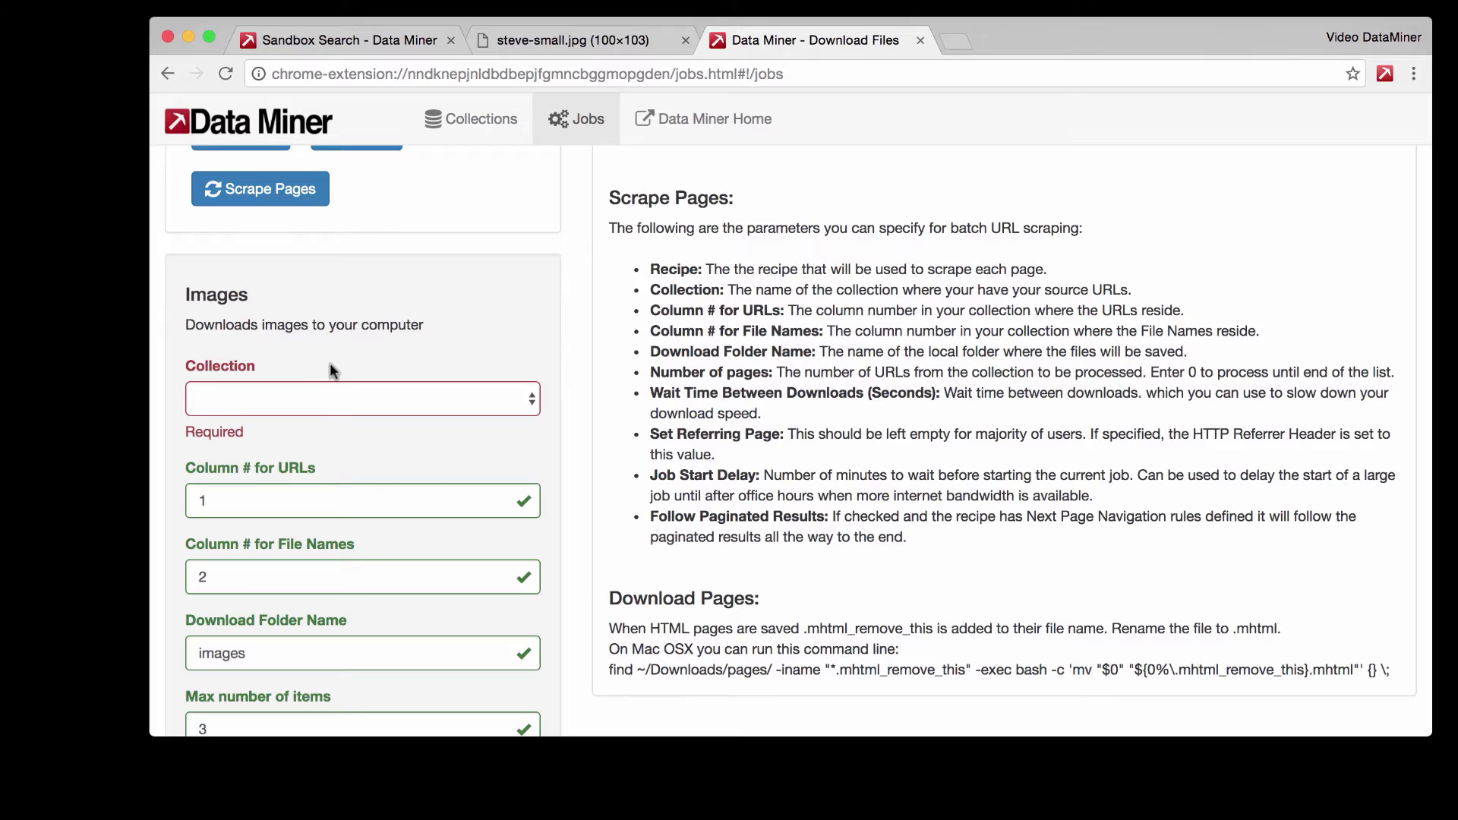
pyautogui.moveTo(290, 402)
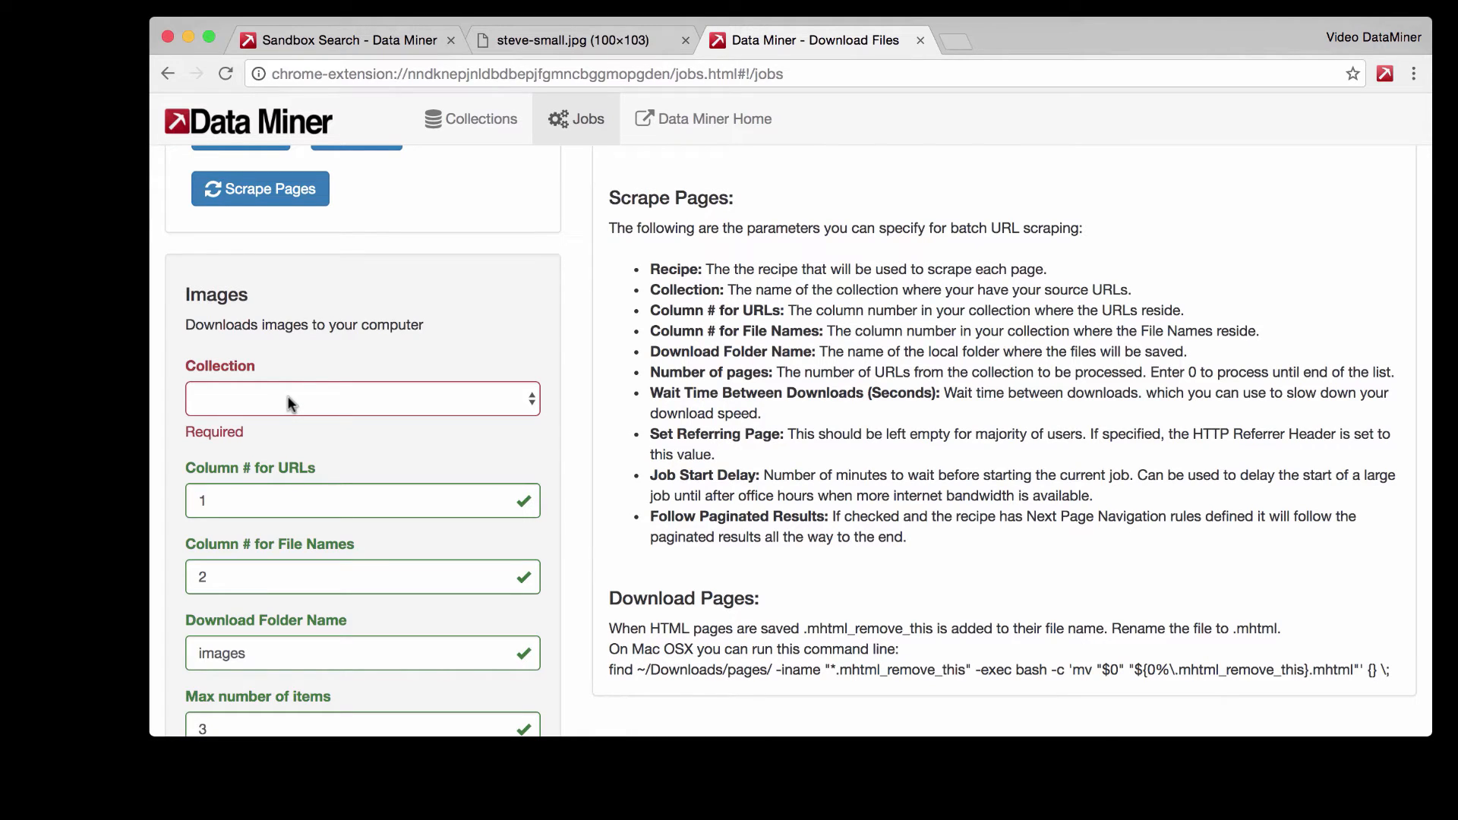
pyautogui.click(361, 398)
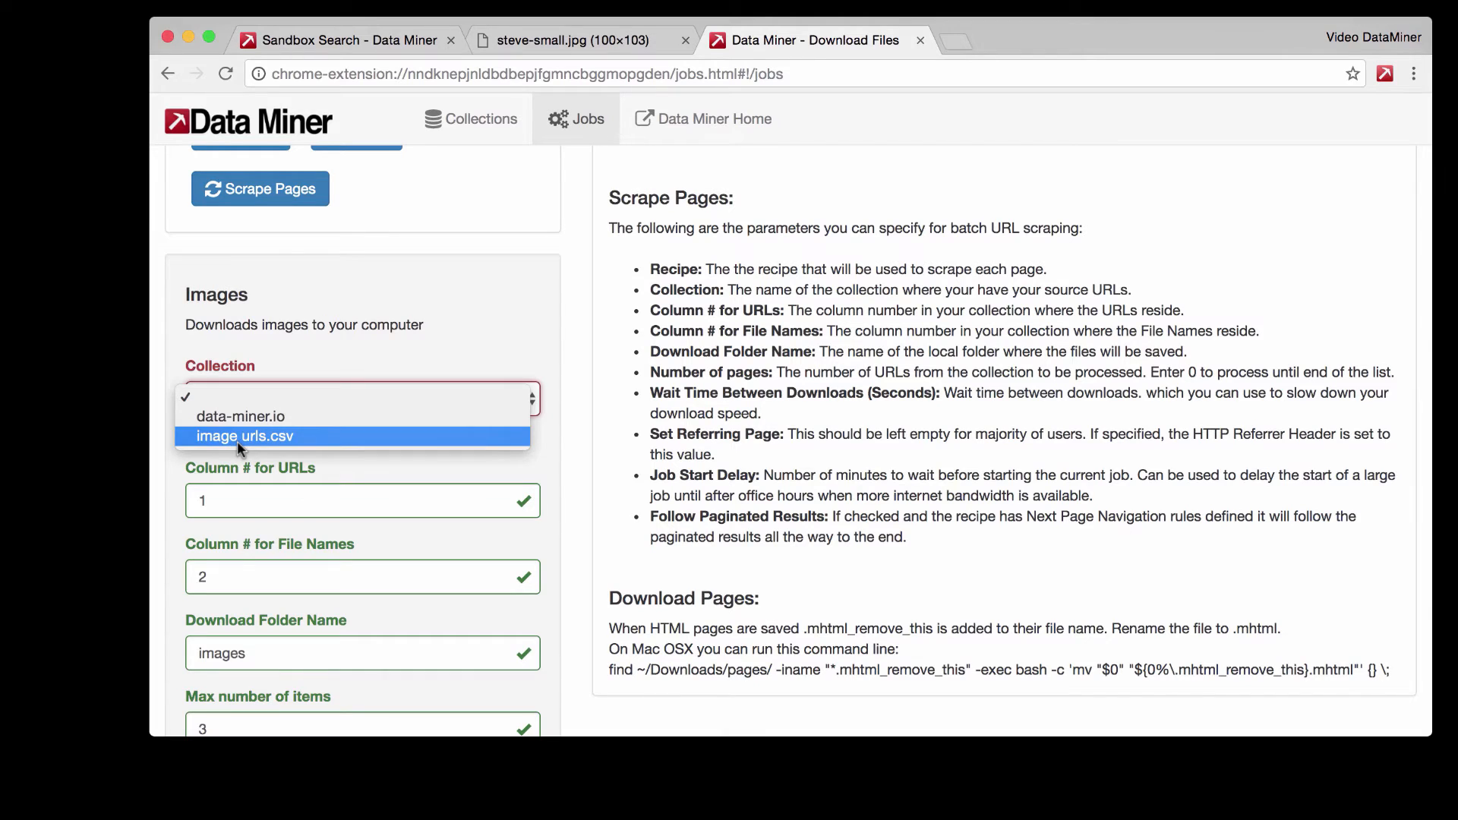
pyautogui.click(246, 436)
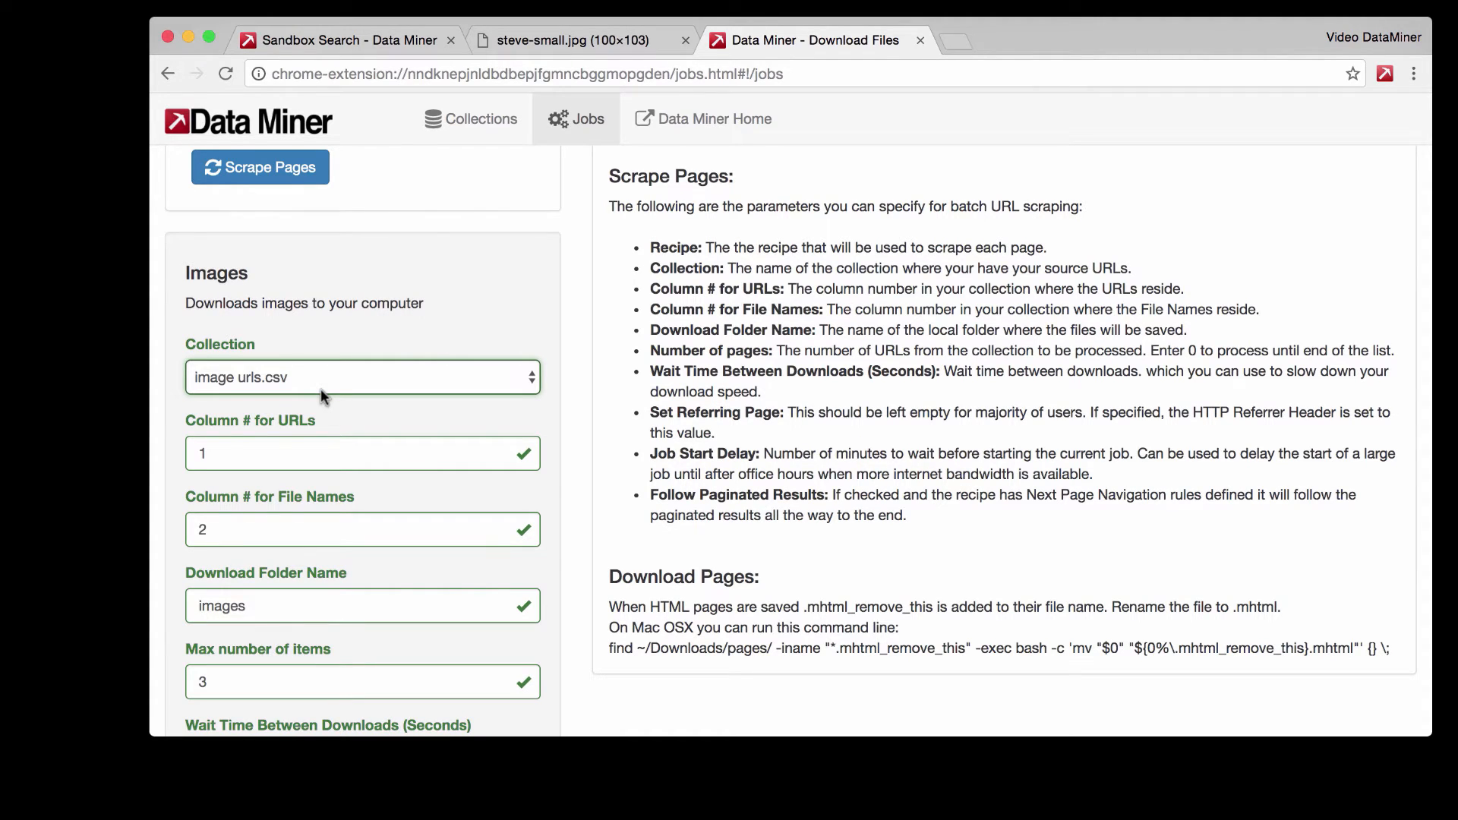
# Step: Set 'Column # for URLs' to 9 and review the remaining job settings
pyautogui.click(363, 452)
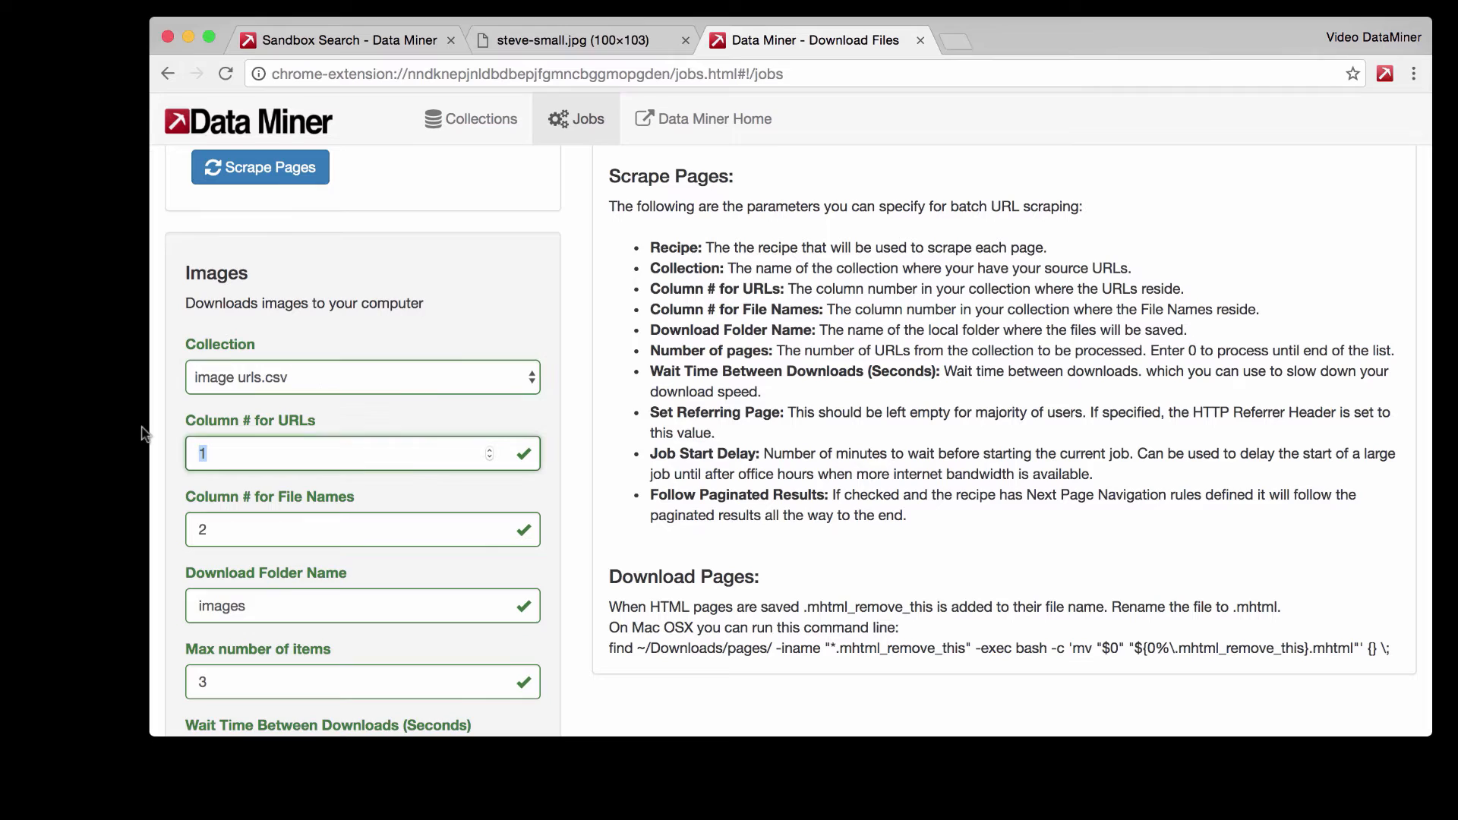
pyautogui.write('9')
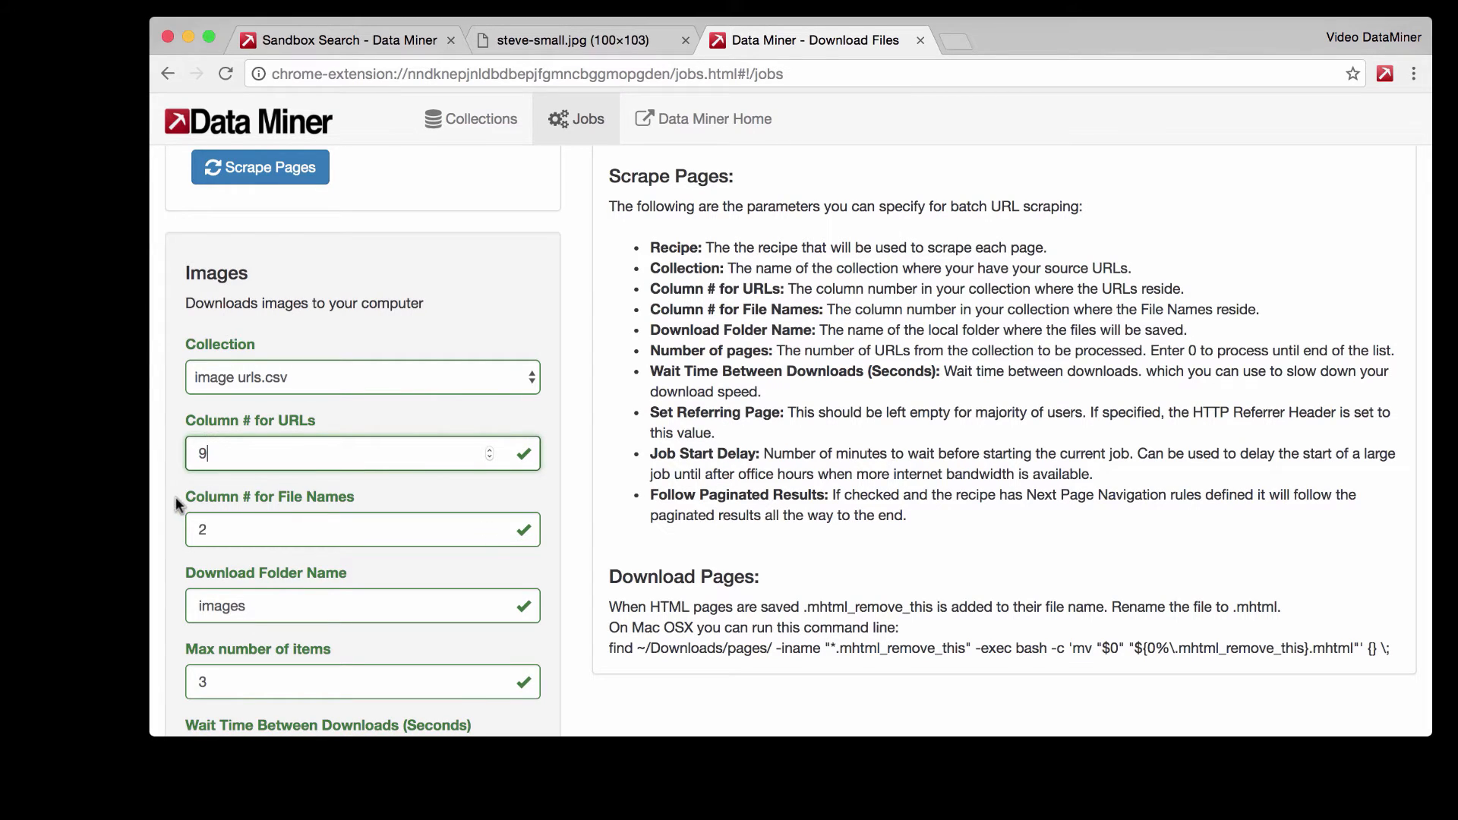
pyautogui.moveTo(288, 511)
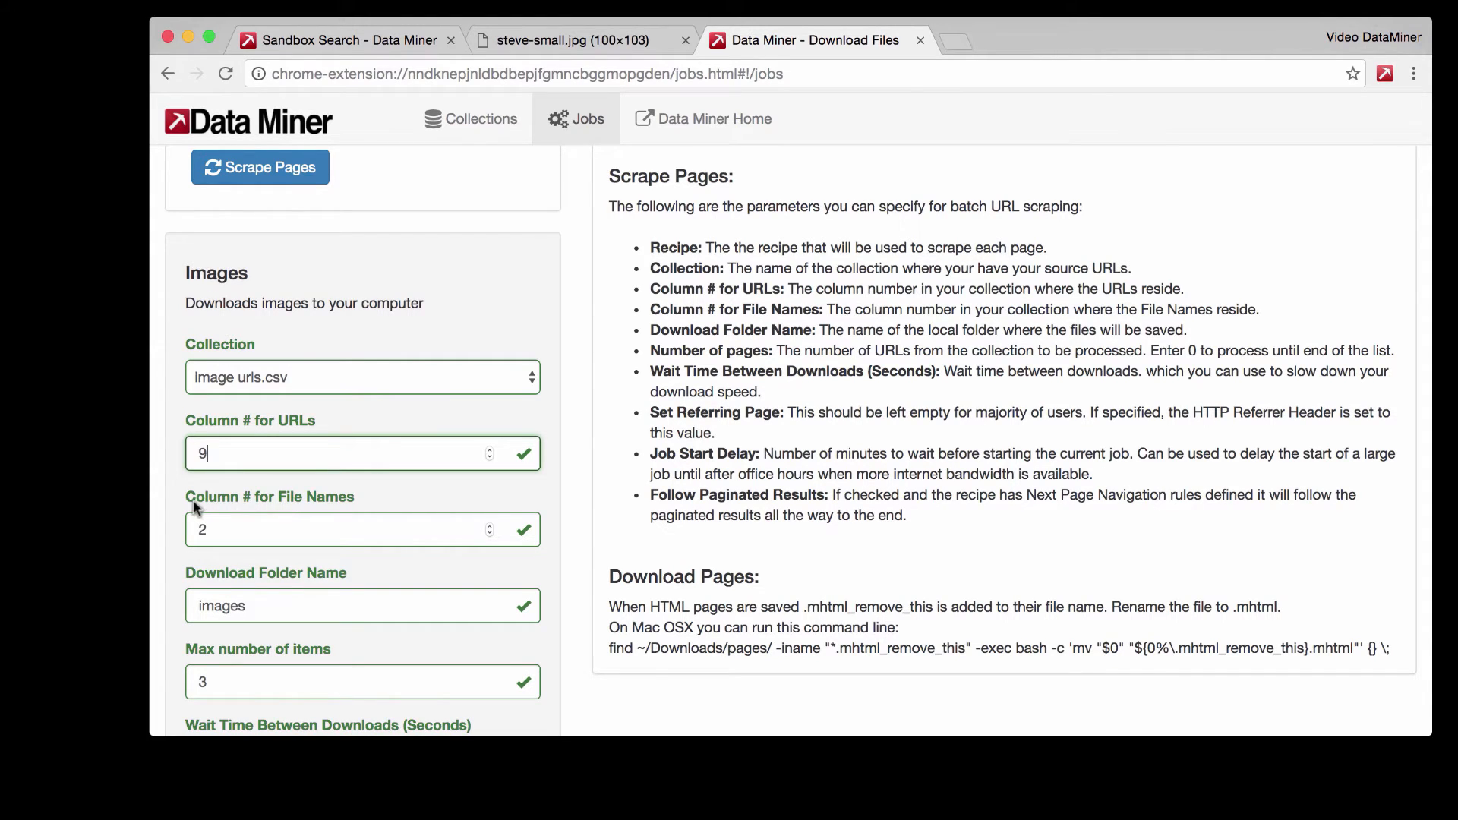
pyautogui.moveTo(245, 509)
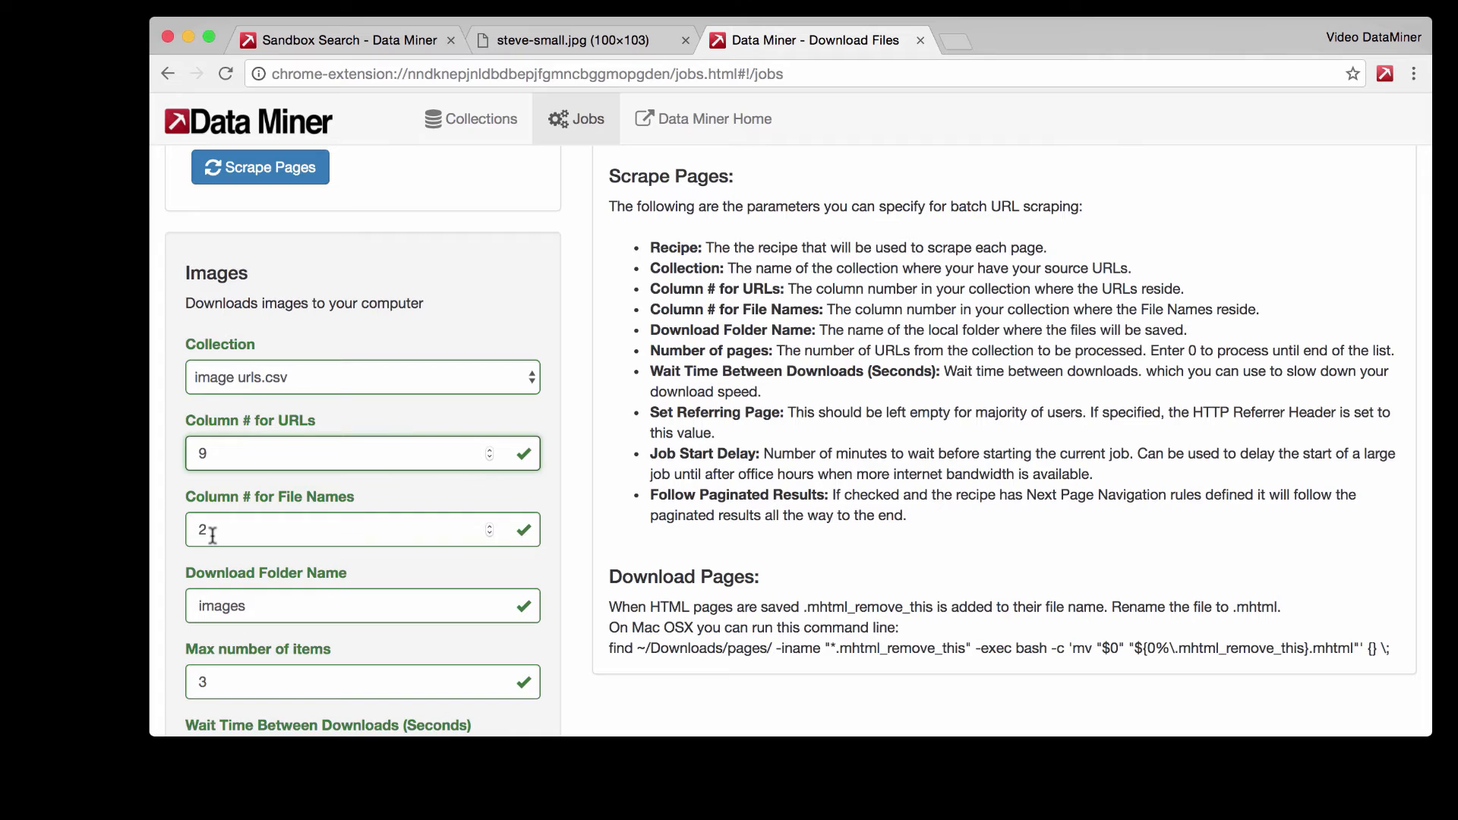
pyautogui.scroll(-3)
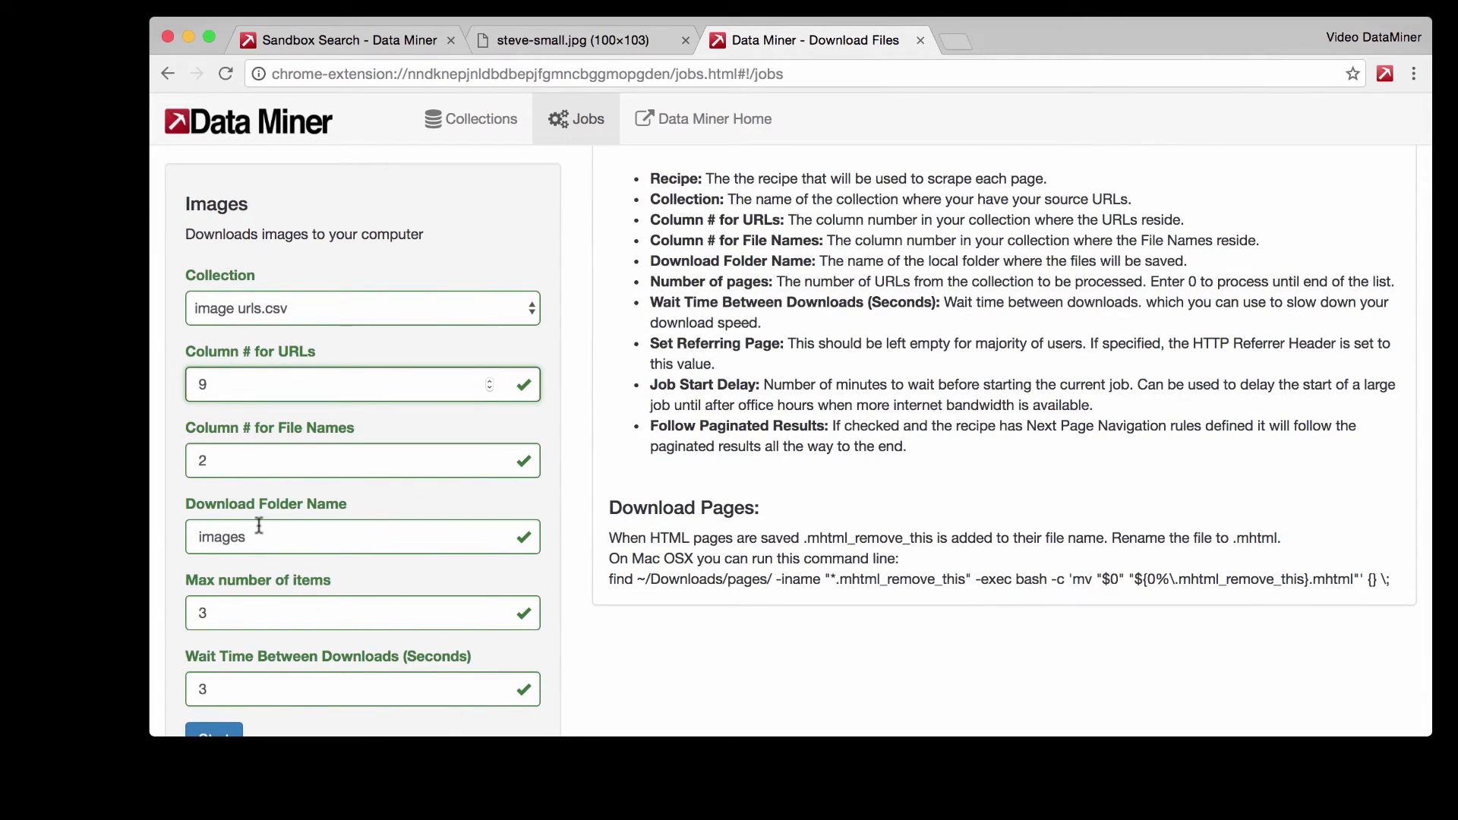
pyautogui.scroll(-3)
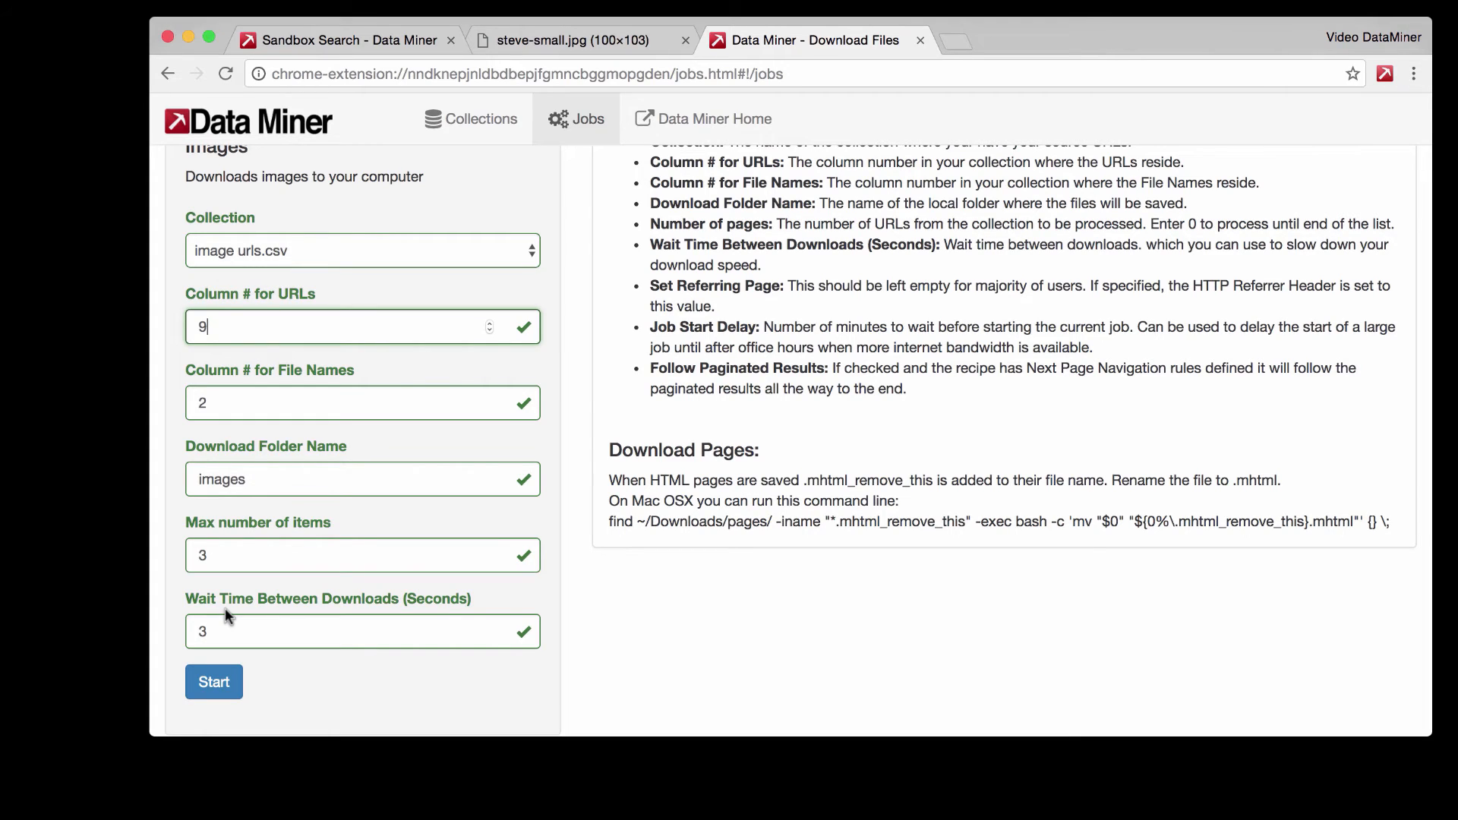
pyautogui.moveTo(464, 478)
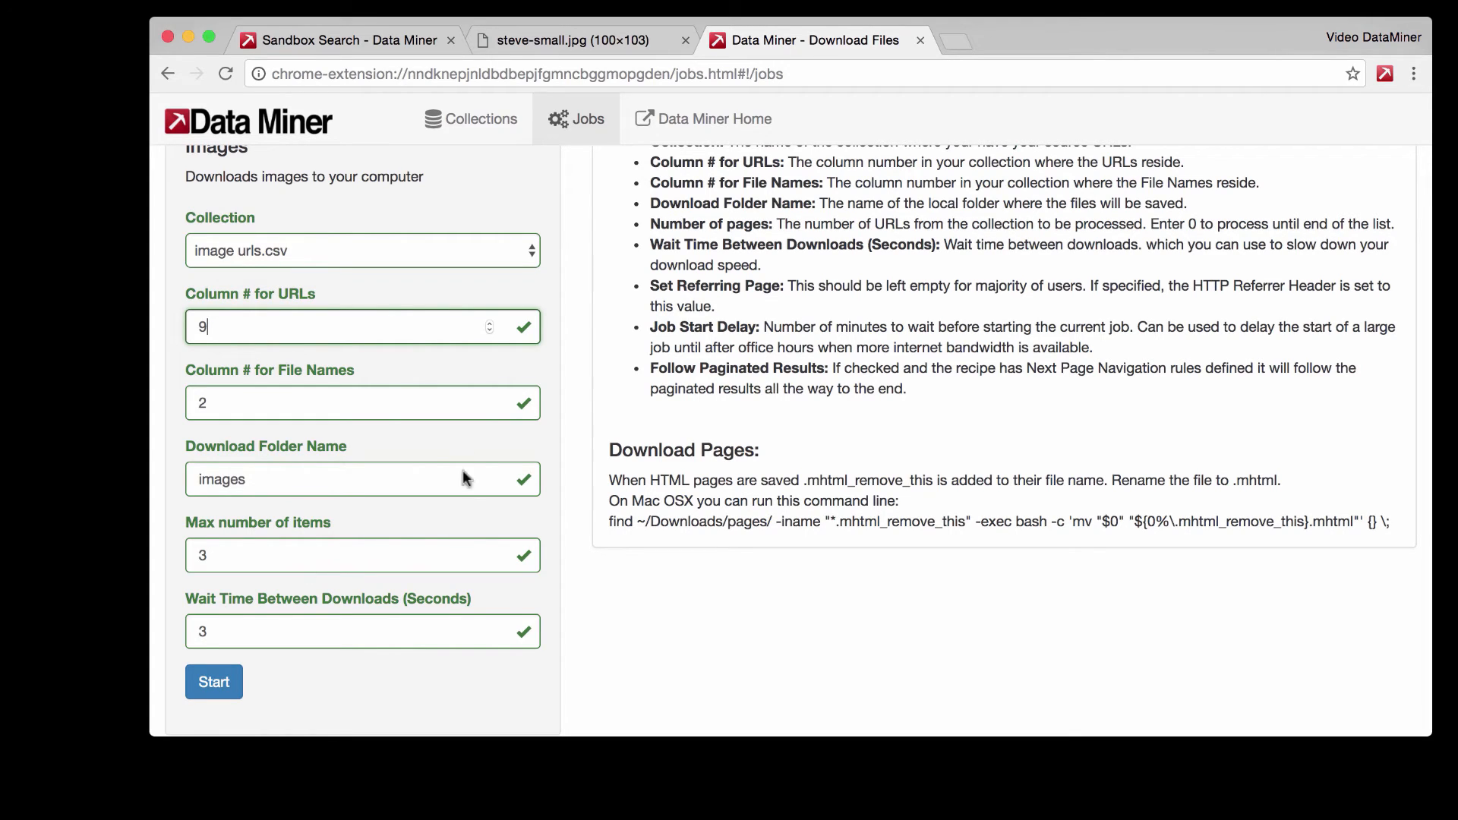
# Step: Start the Images job and close the 'Finished processing all pages' dialog
pyautogui.click(214, 683)
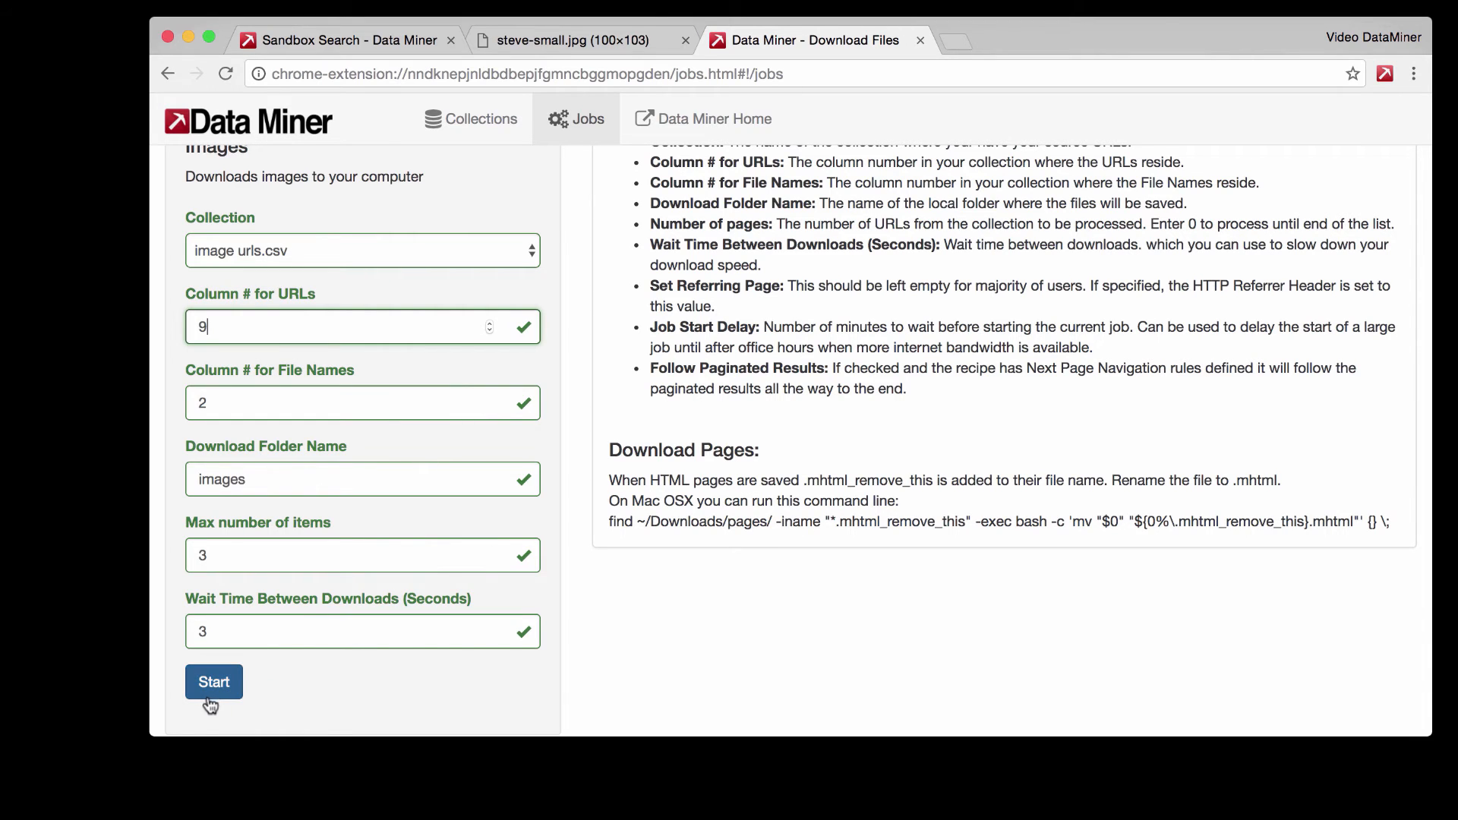
pyautogui.click(215, 682)
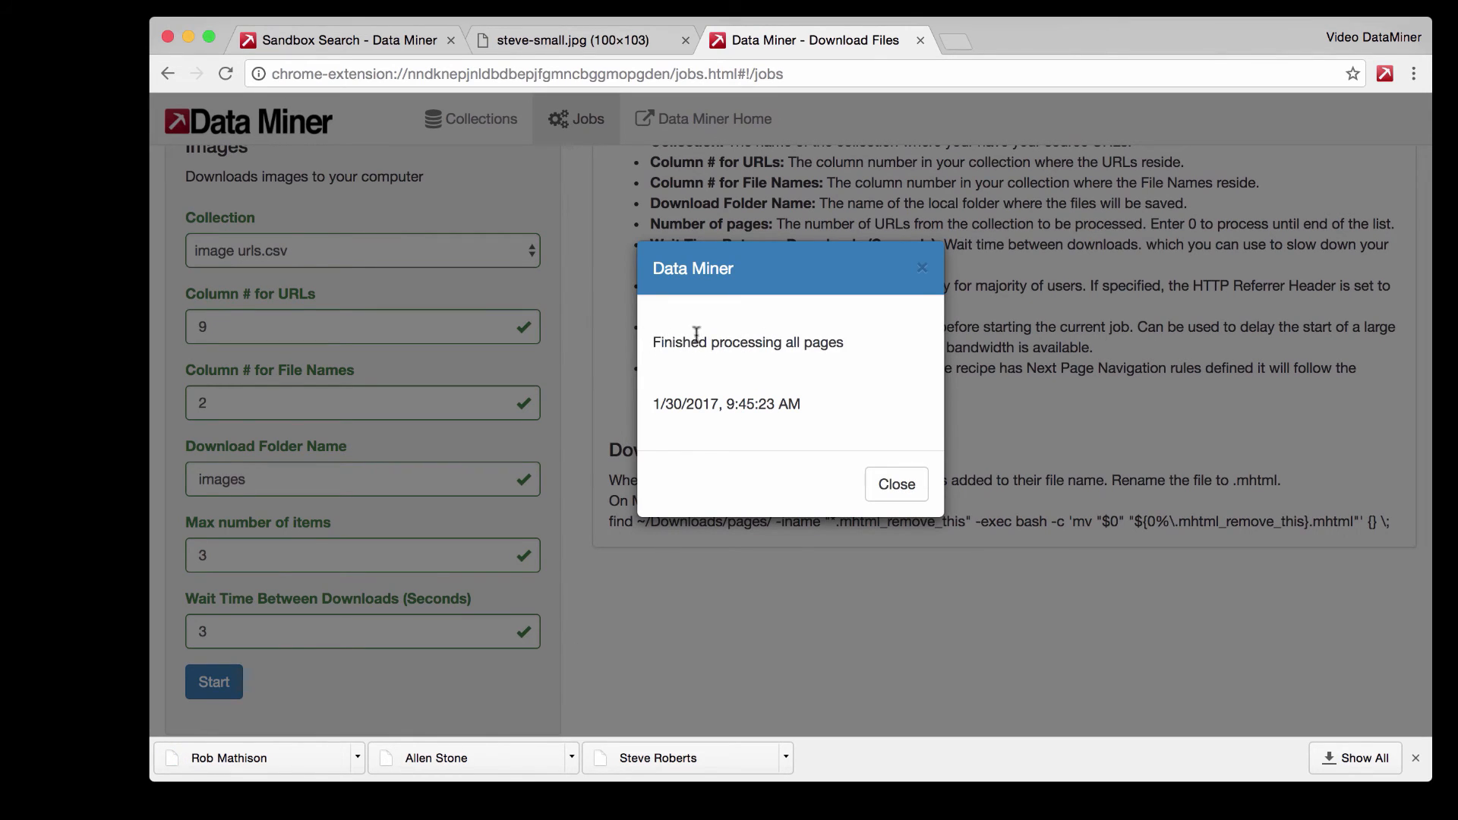
pyautogui.moveTo(863, 455)
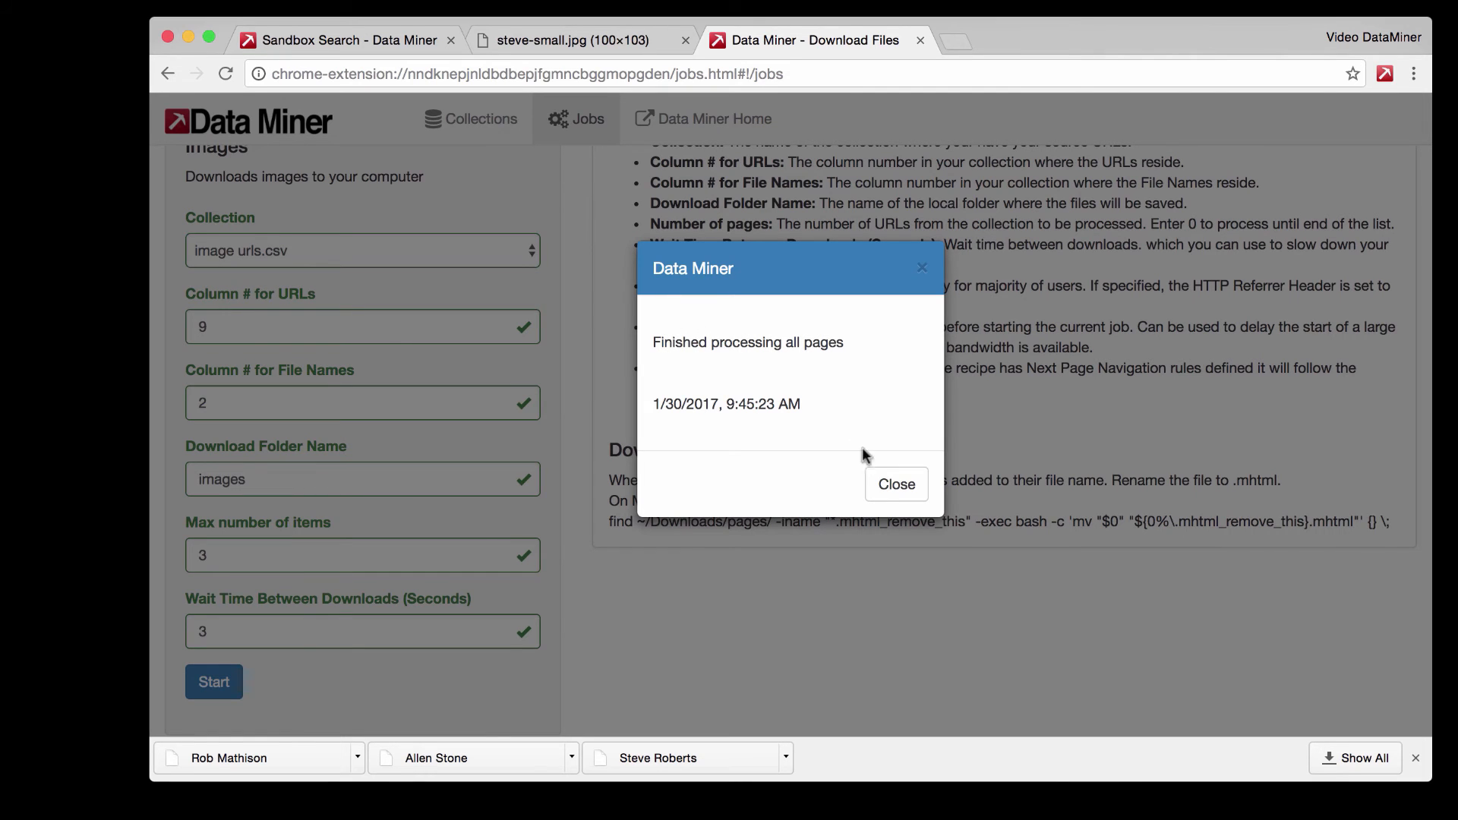
pyautogui.click(894, 484)
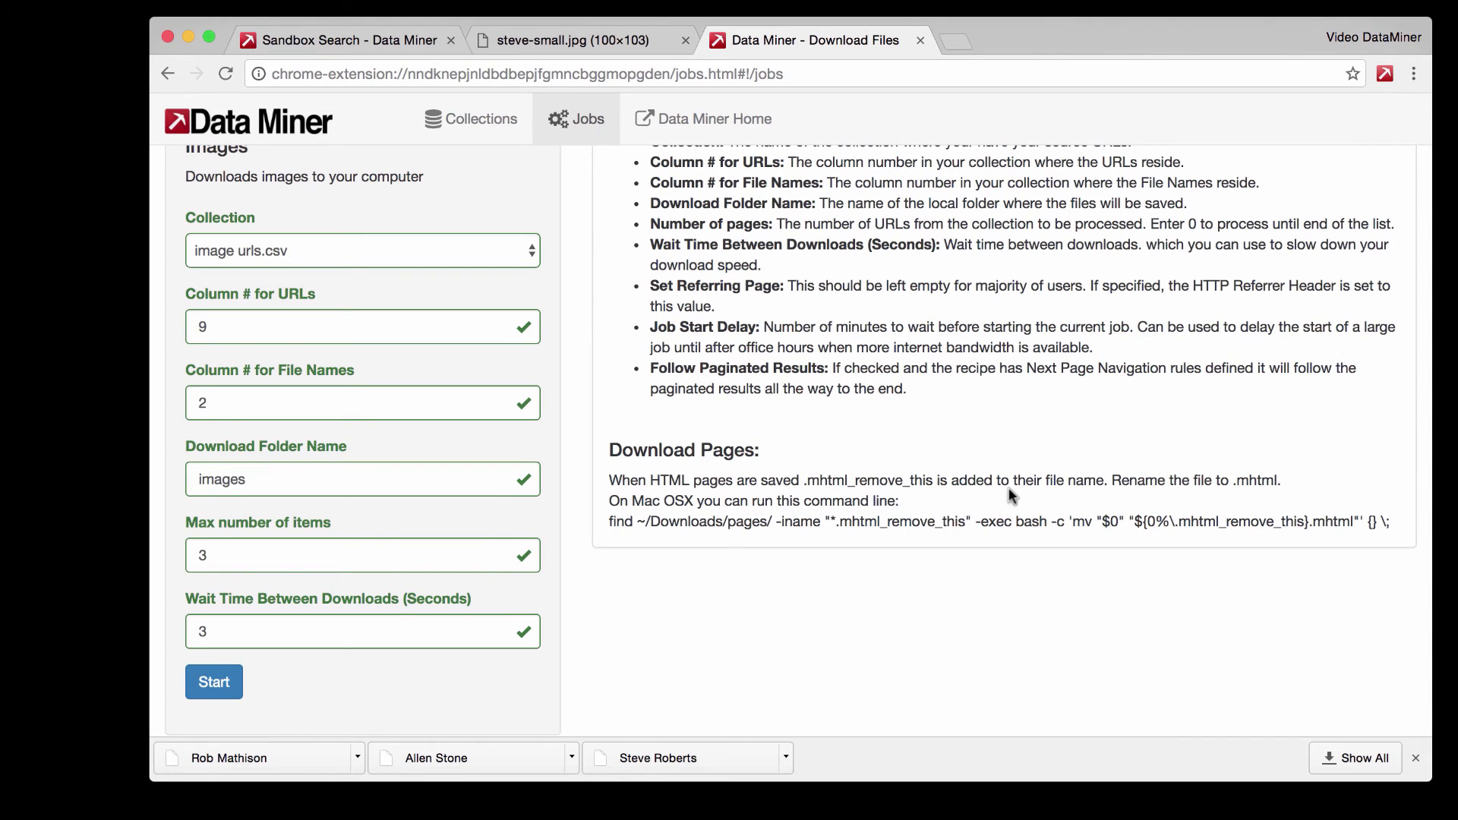
pyautogui.moveTo(1151, 627)
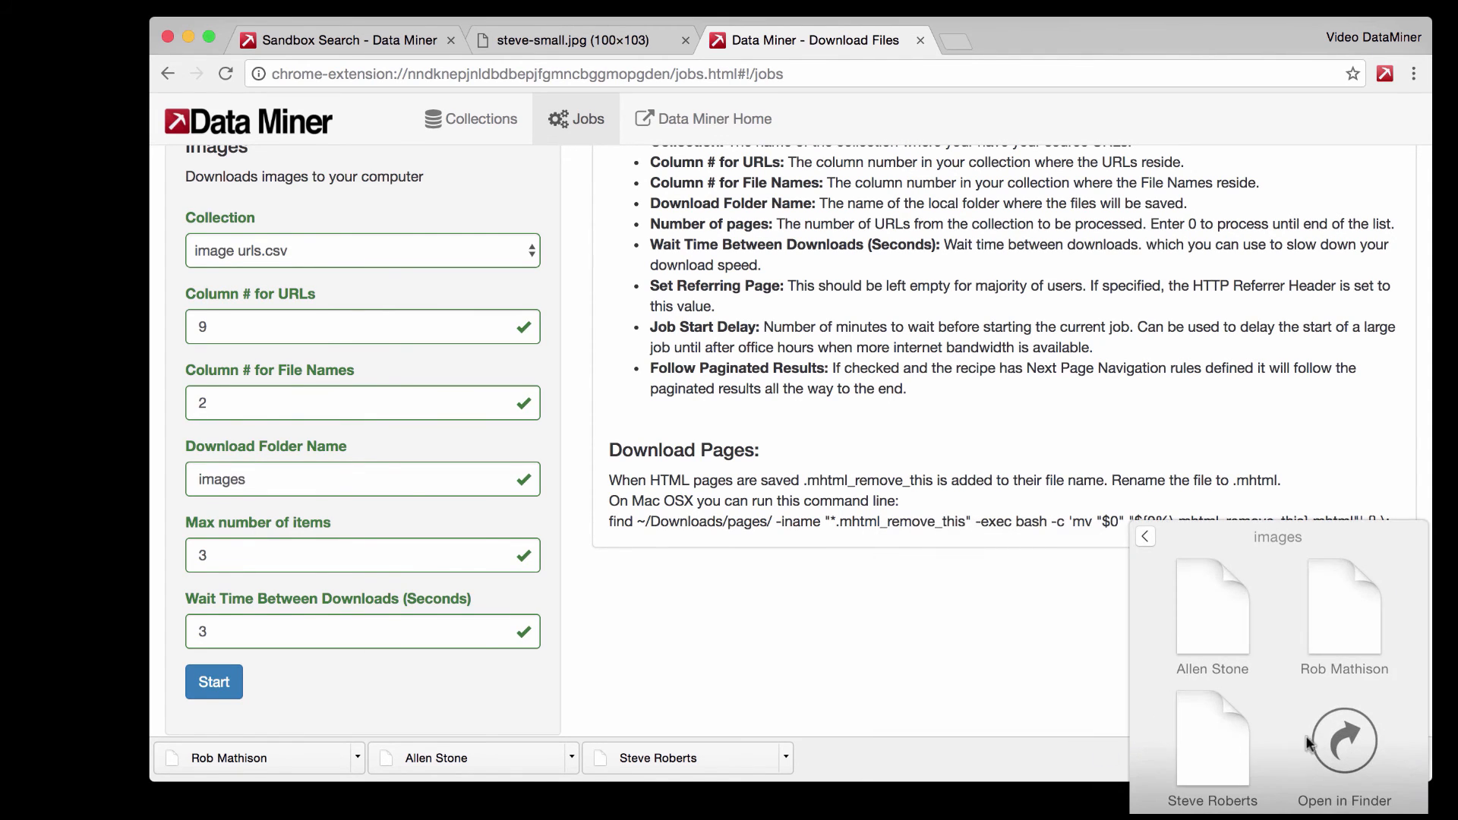
# Step: Open the Downloads images folder in Finder and preview the three profile photos
pyautogui.click(1343, 741)
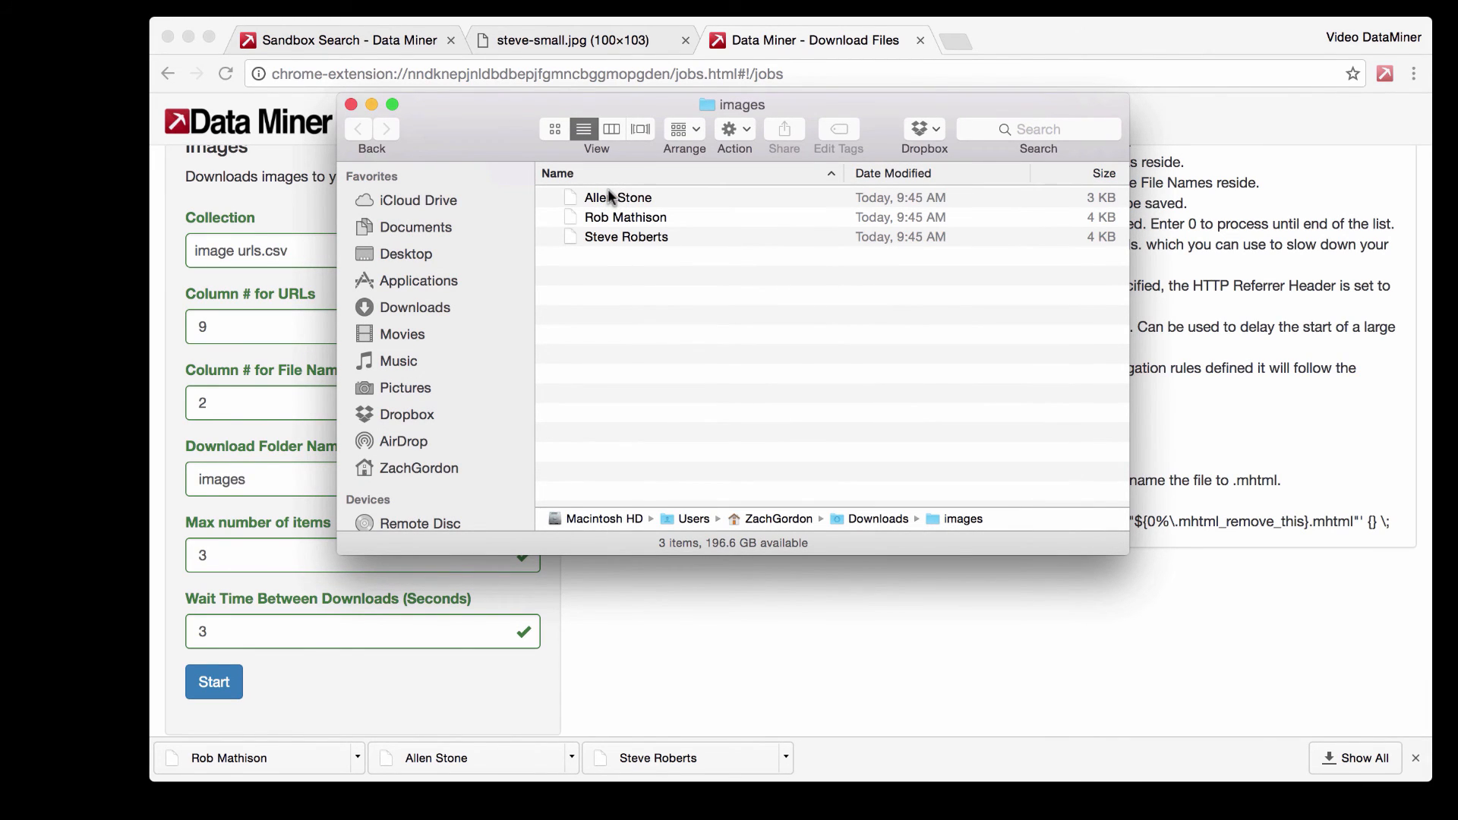
pyautogui.click(618, 197)
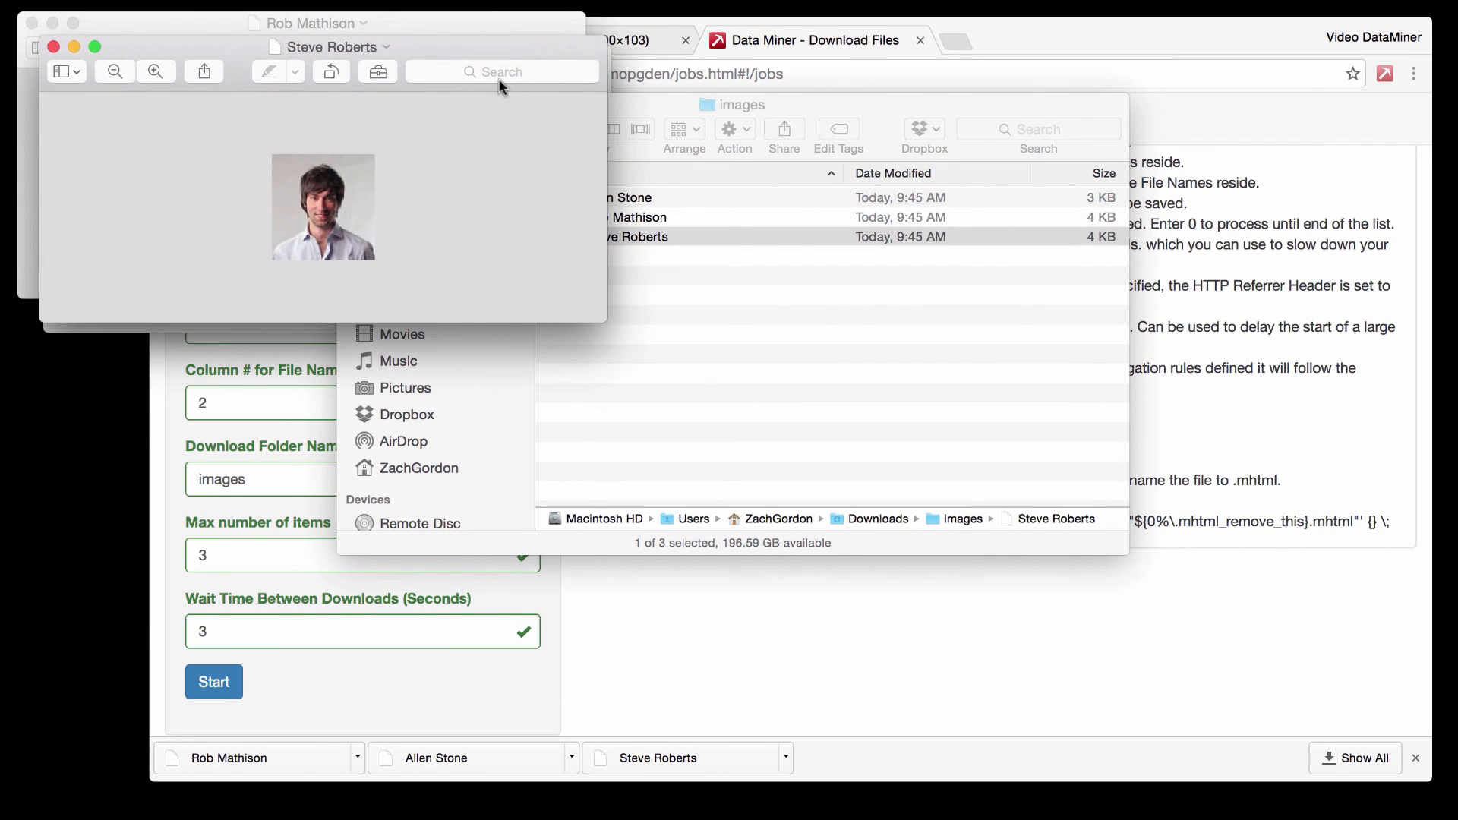
pyautogui.moveTo(502, 72)
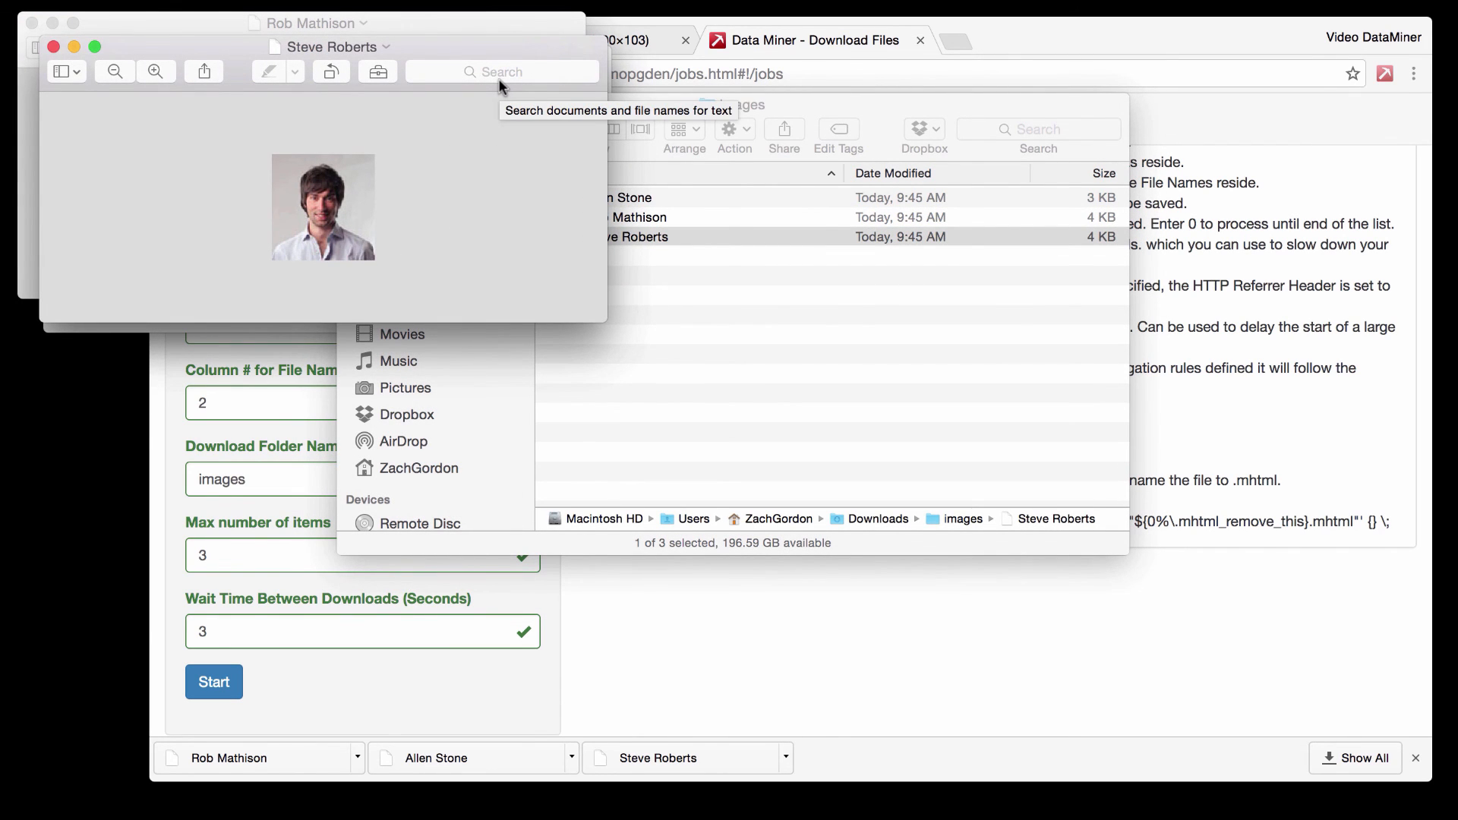